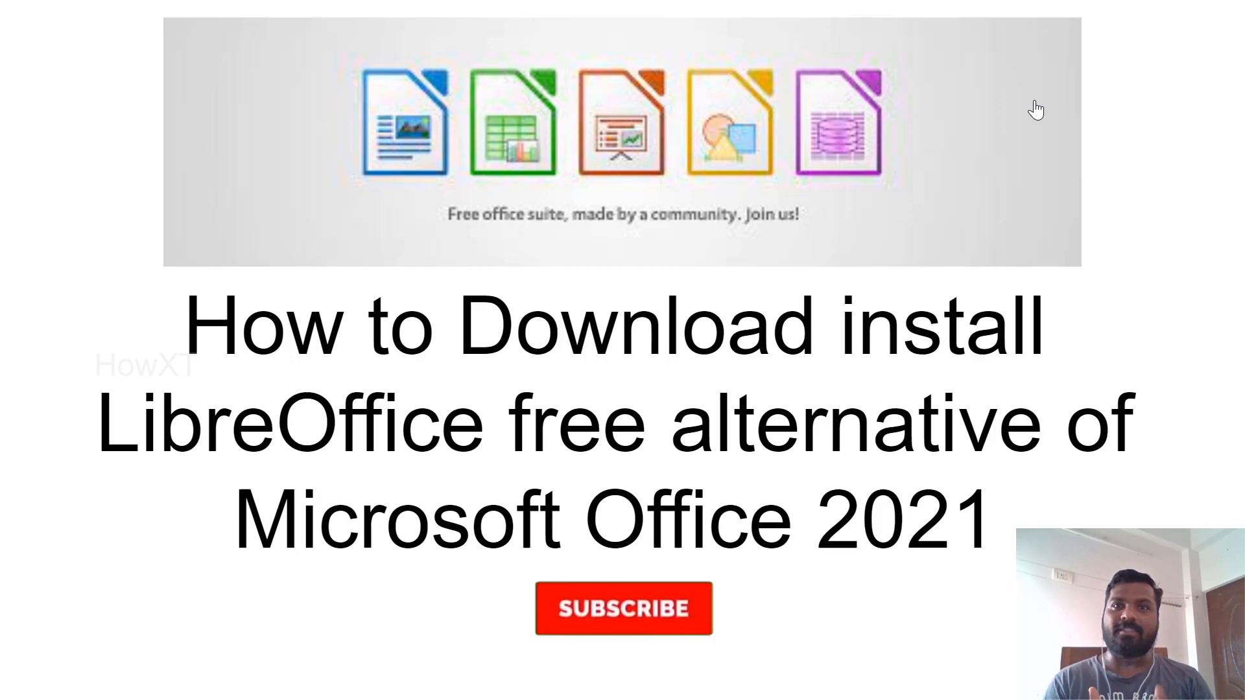
# Load libreoffice.org in Chrome and reveal the site's DOWNLOAD menu.
pyautogui.click(624, 610)
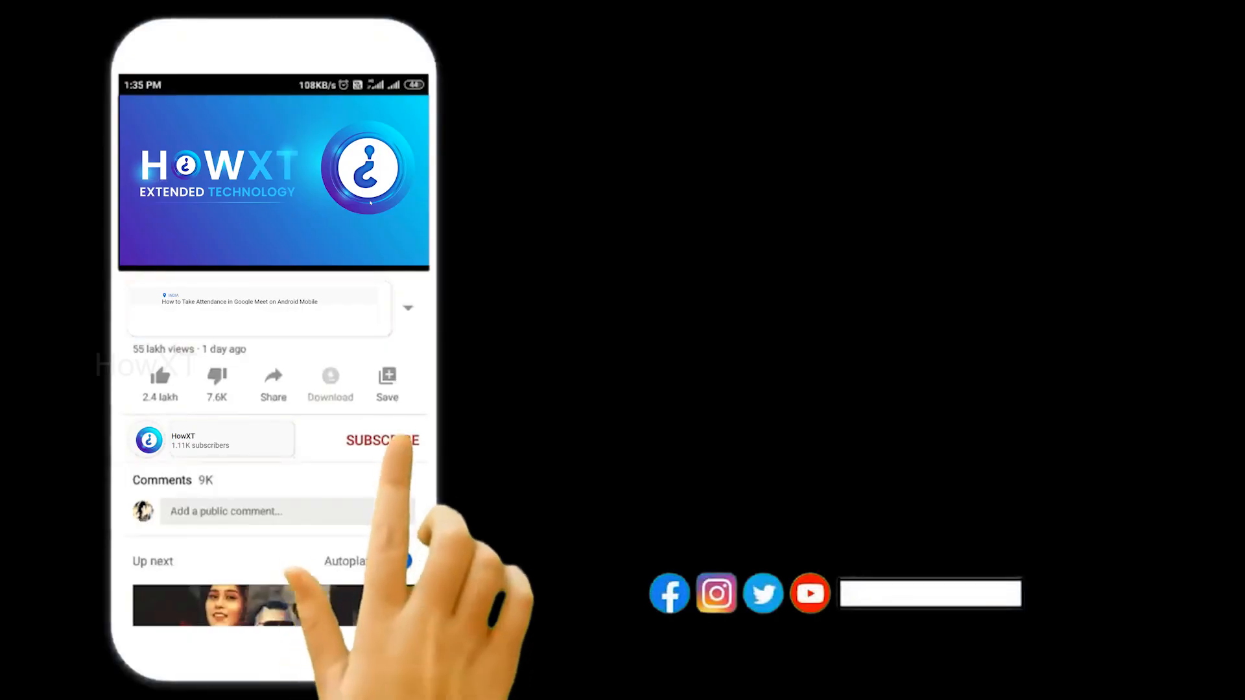
pyautogui.click(381, 440)
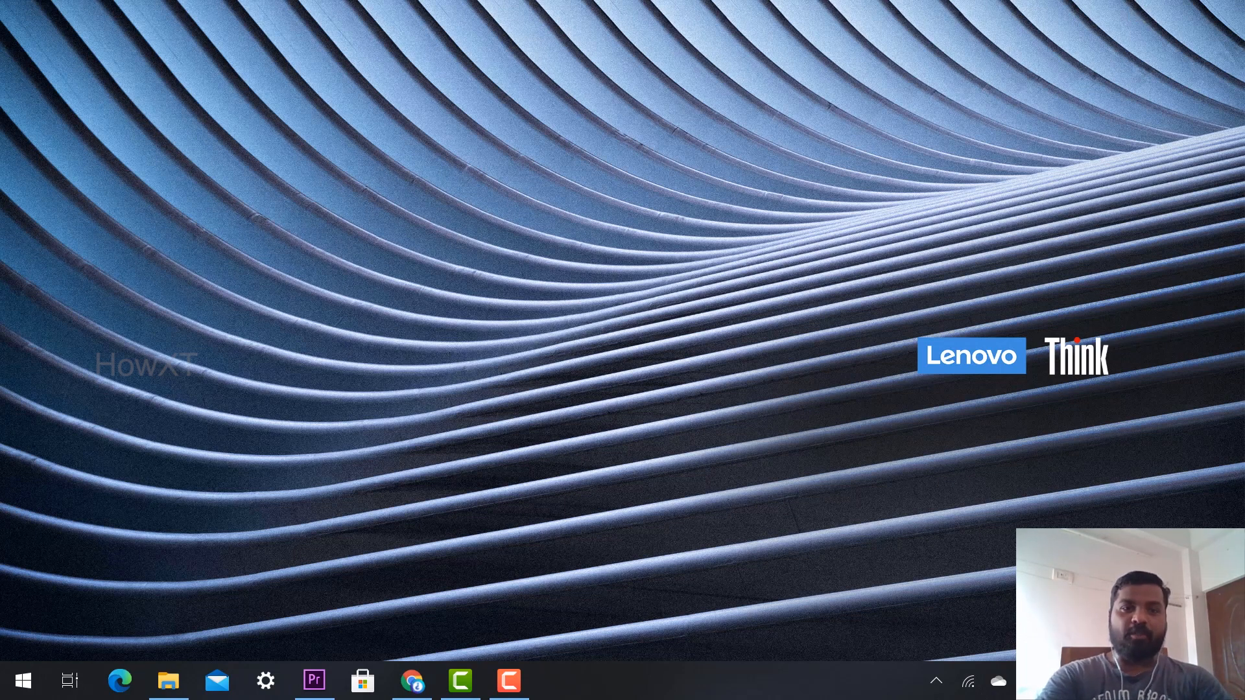
pyautogui.click(412, 681)
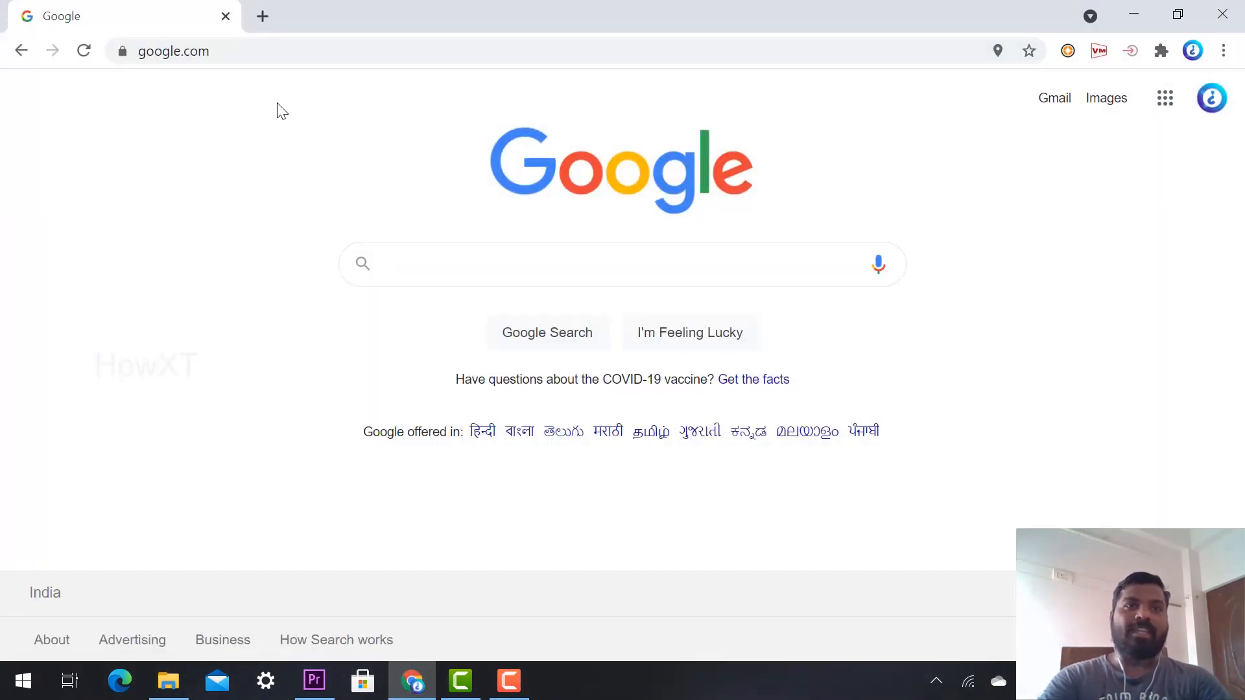
pyautogui.write('https://www.libreoffice.org/')
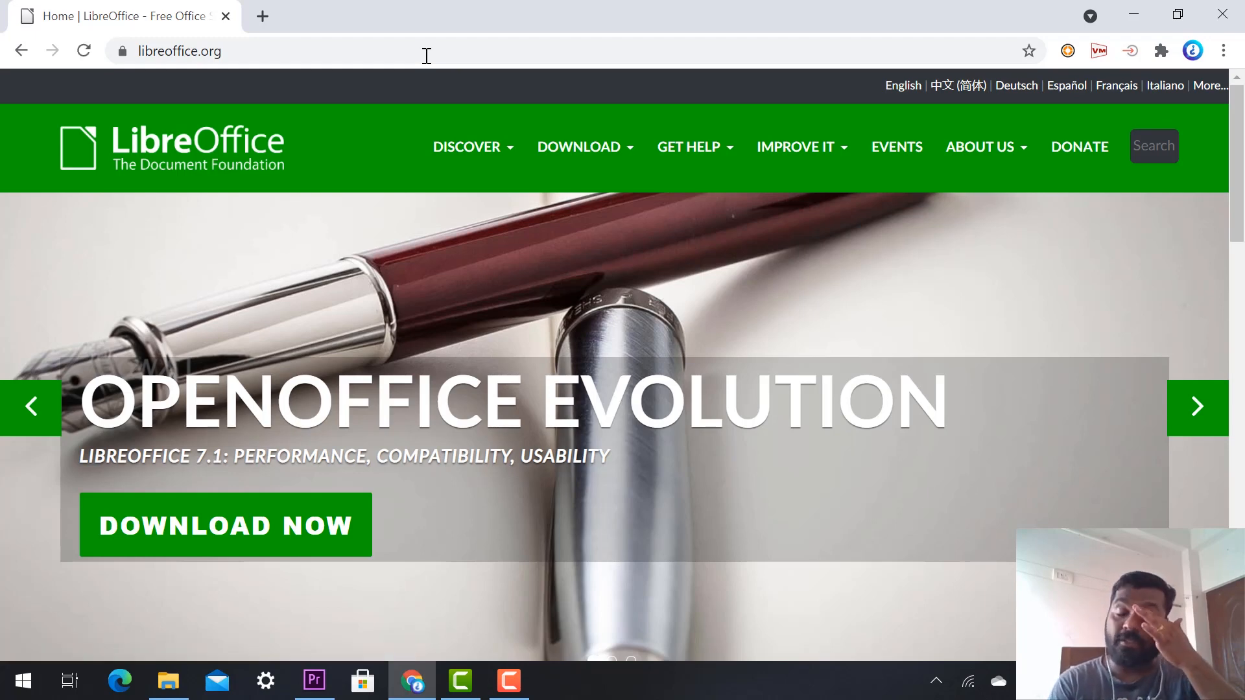
pyautogui.moveTo(823, 281)
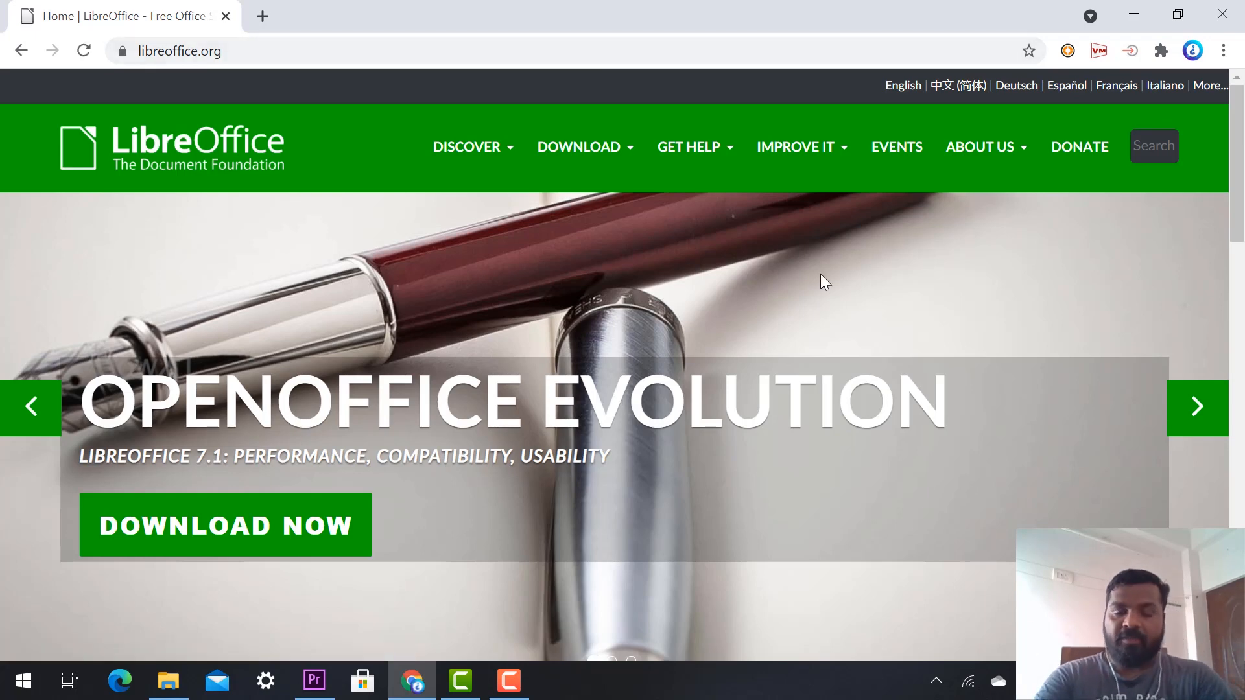
pyautogui.moveTo(643, 243)
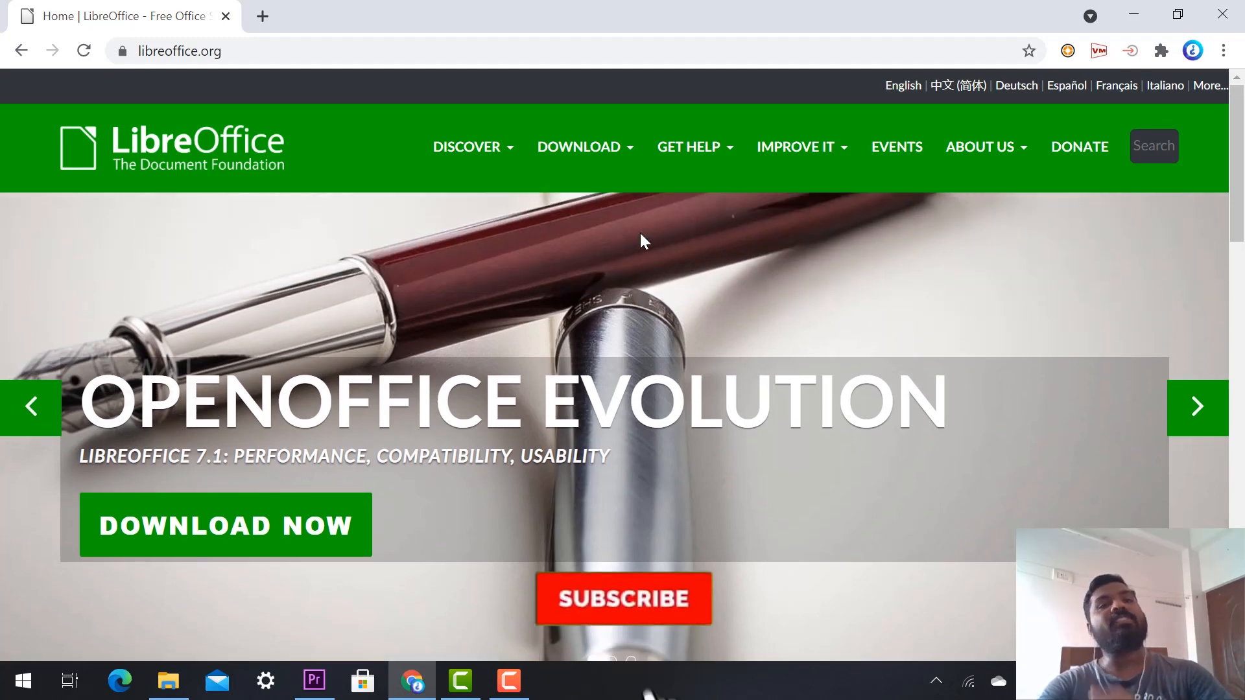
pyautogui.click(624, 598)
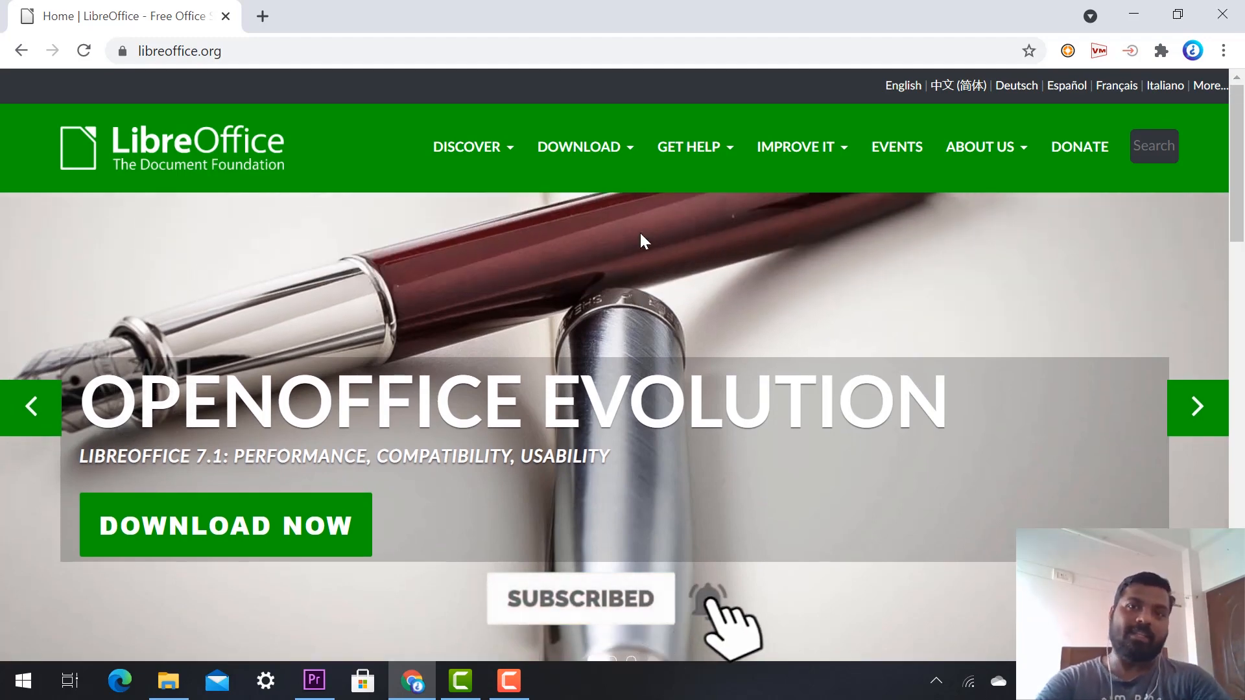
pyautogui.moveTo(341, 154)
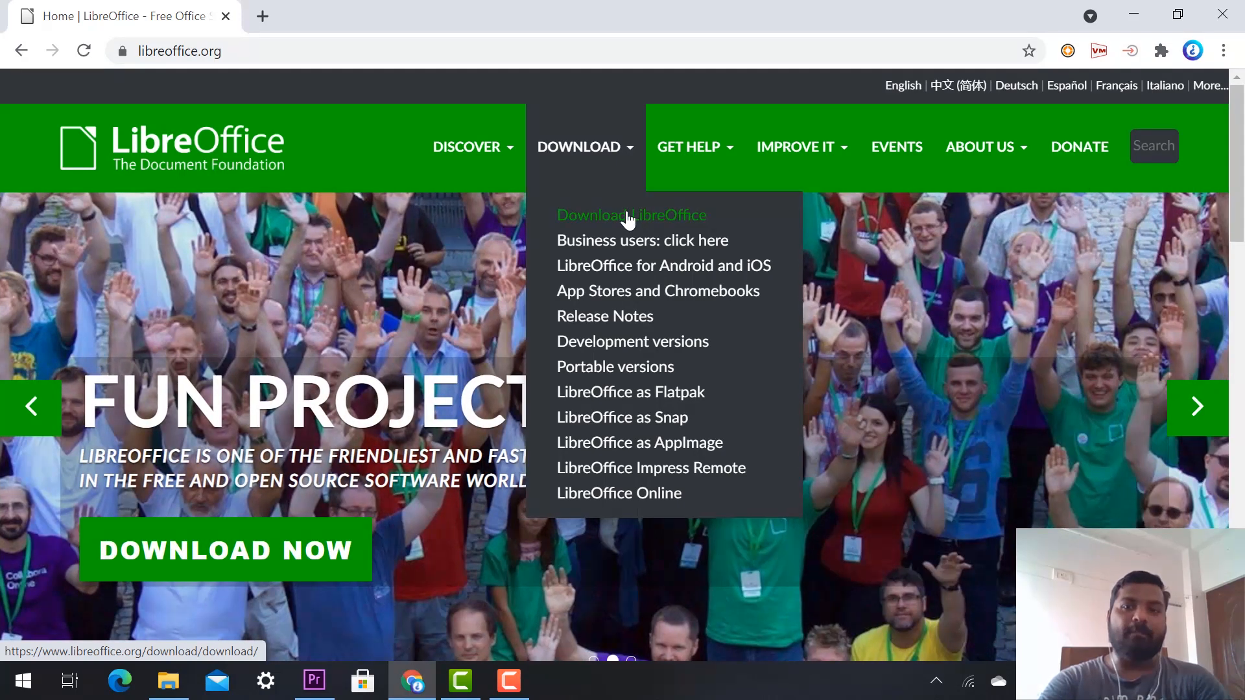
# Reach the LibreOffice 7.1.3 download page for Windows (64-bit), then minimize Chrome.
pyautogui.click(630, 214)
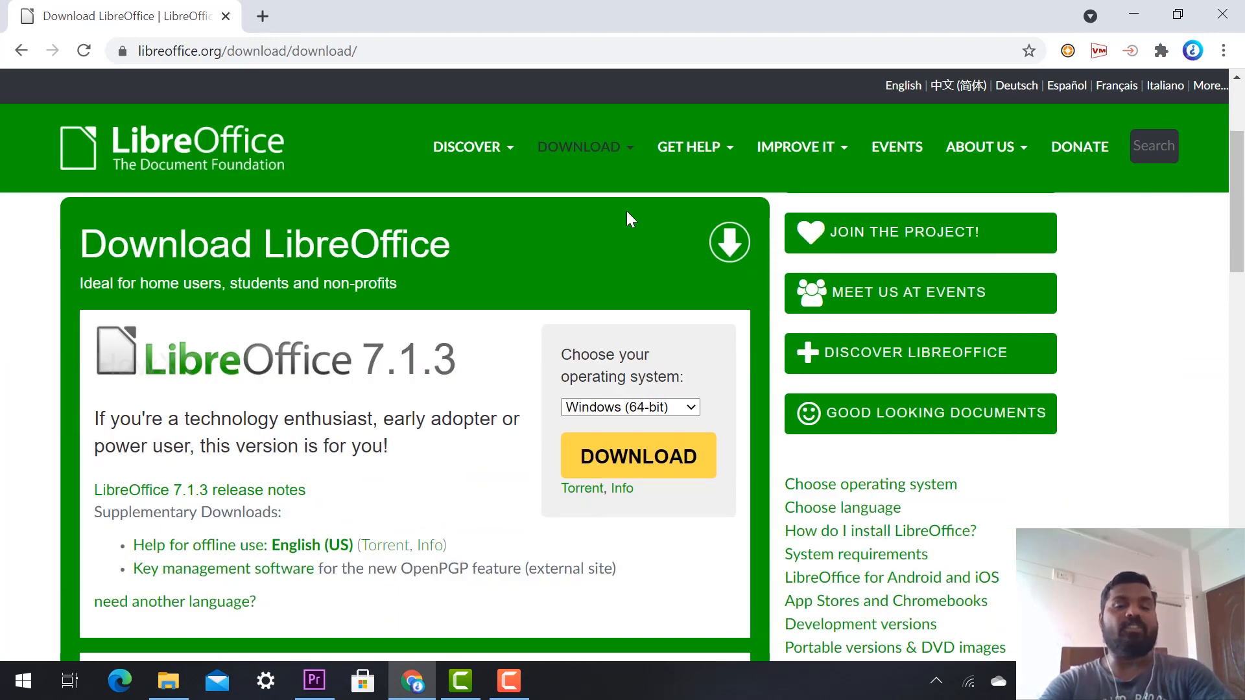
pyautogui.moveTo(571, 386)
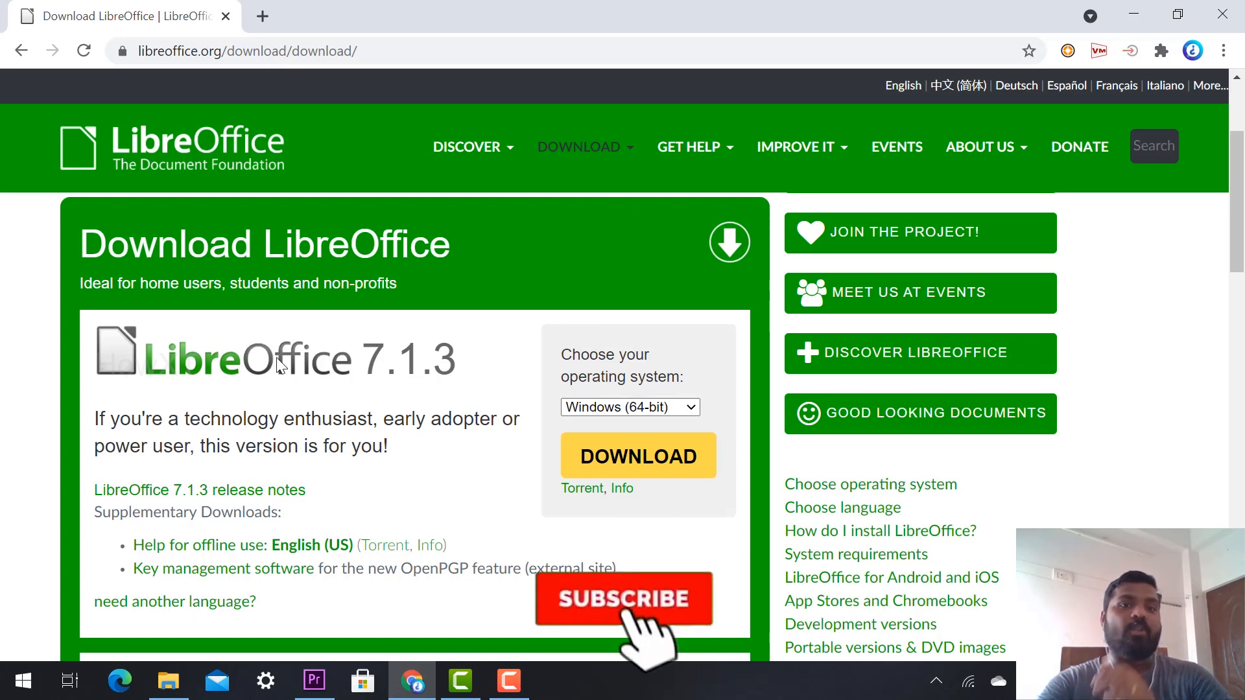
pyautogui.click(624, 599)
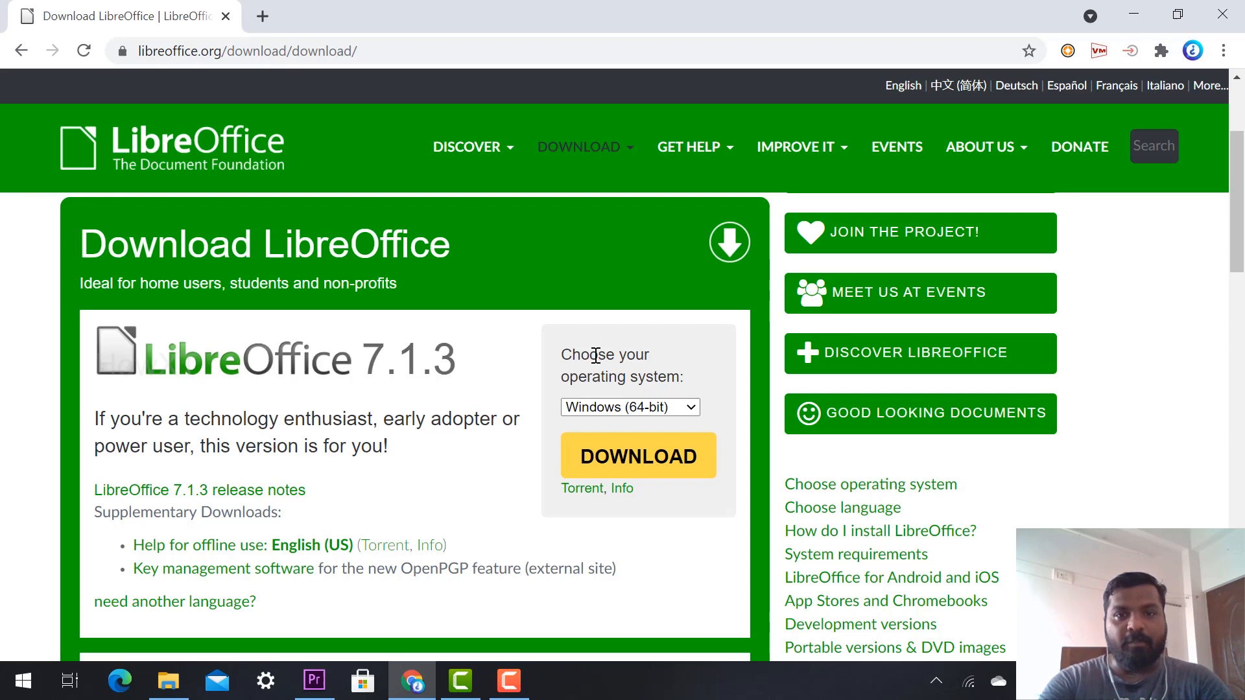
pyautogui.moveTo(595, 420)
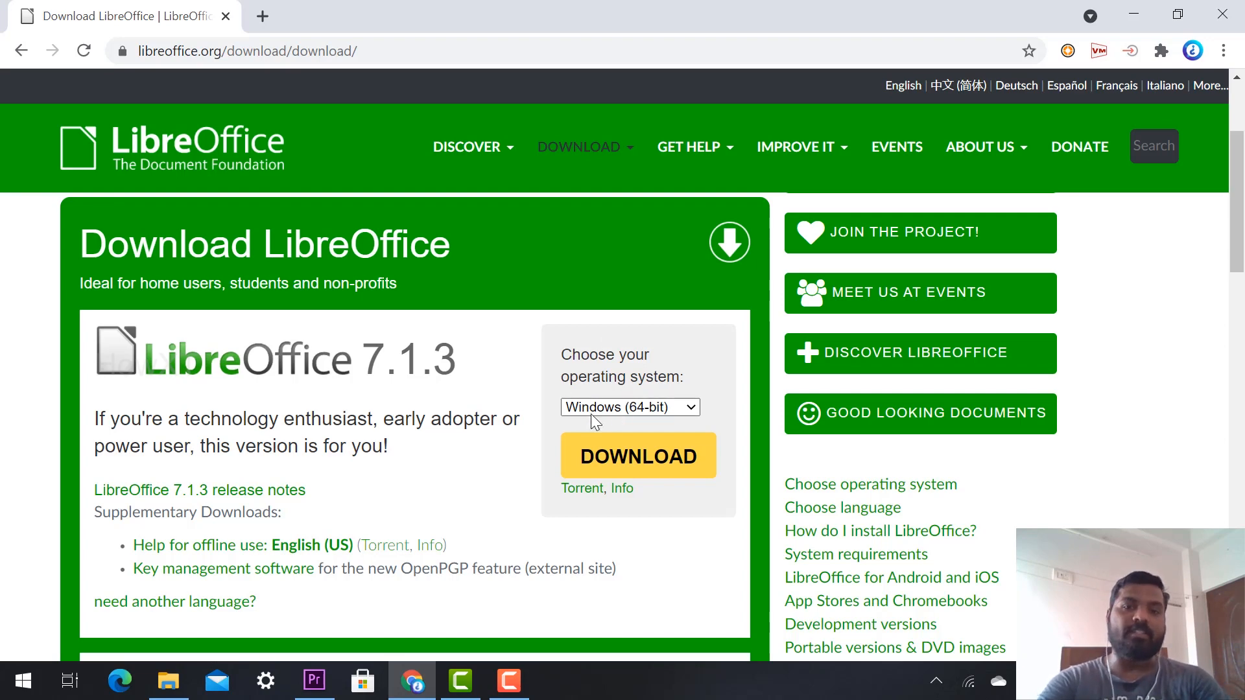
pyautogui.click(628, 406)
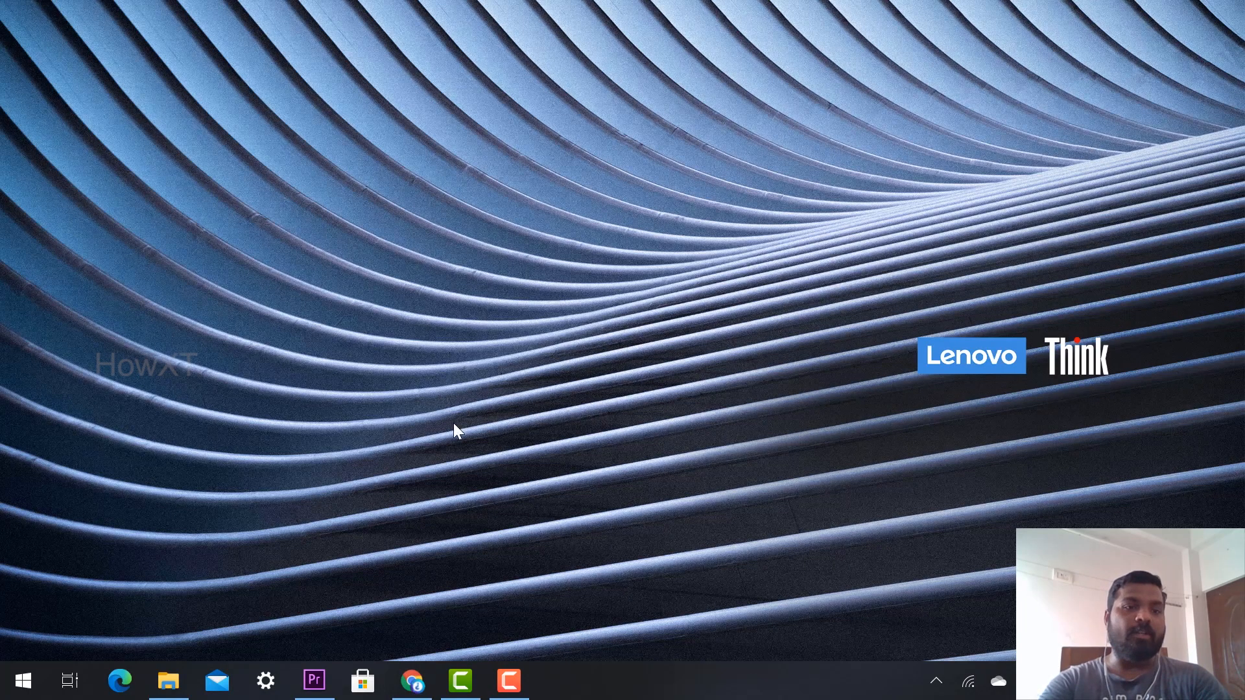
pyautogui.click(22, 681)
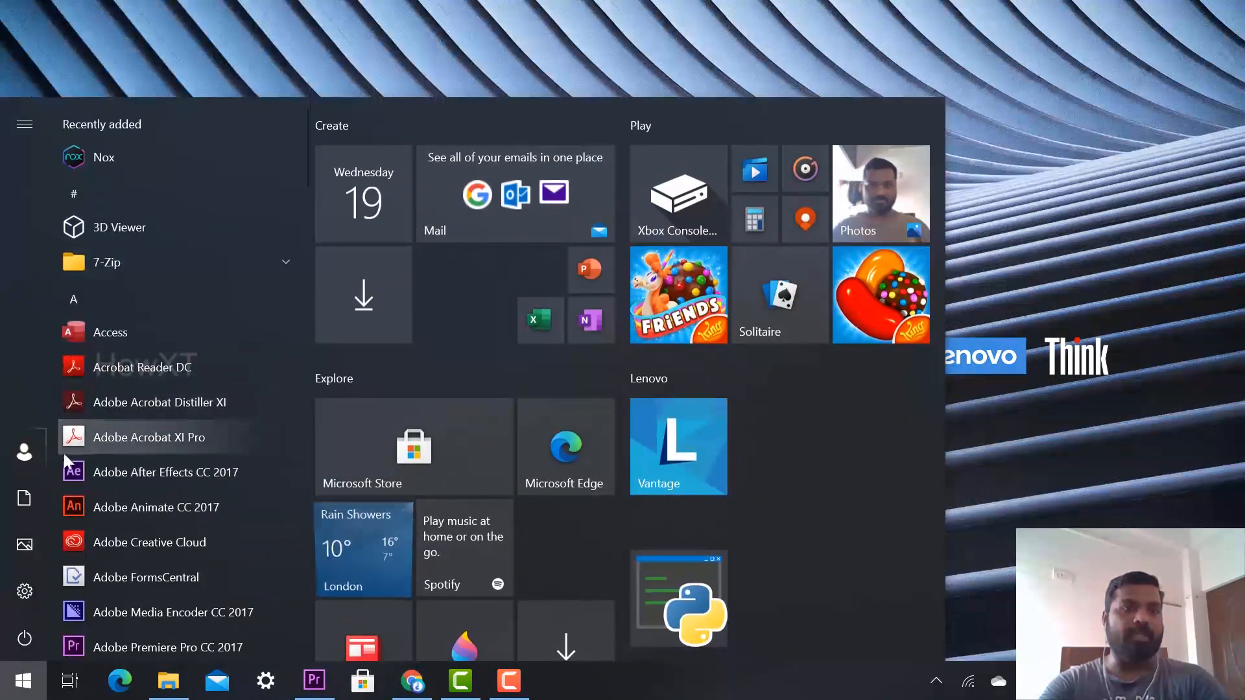
pyautogui.click(167, 681)
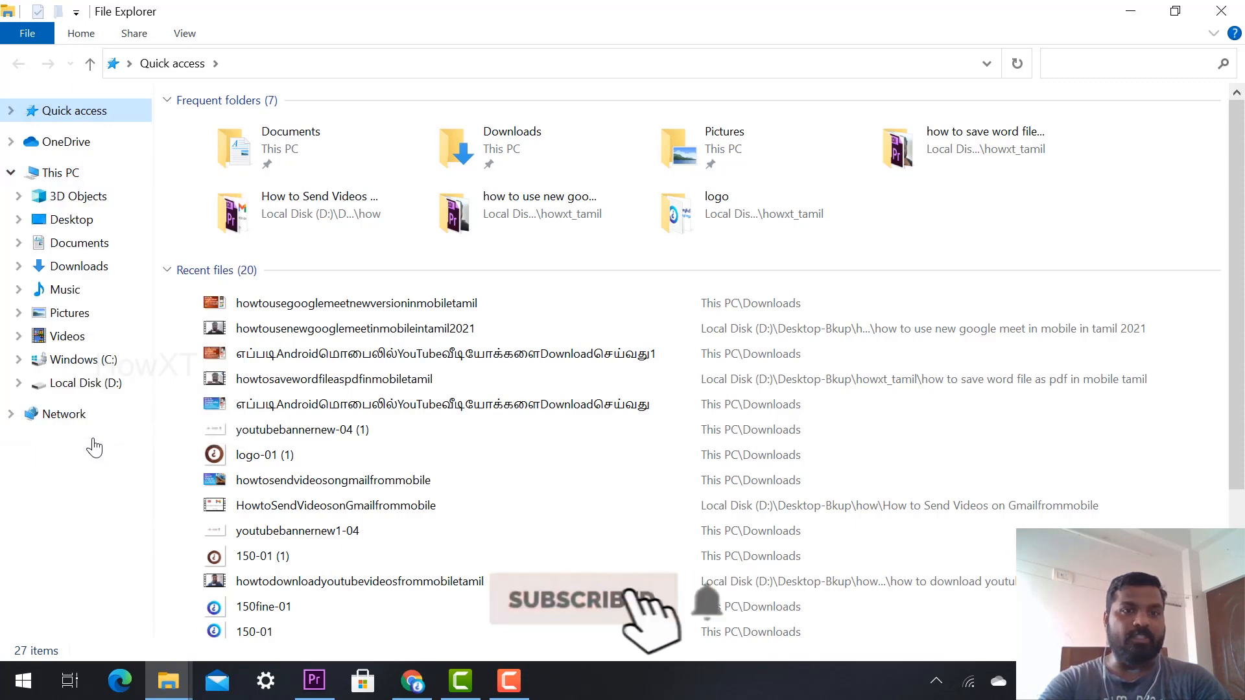
pyautogui.click(265, 681)
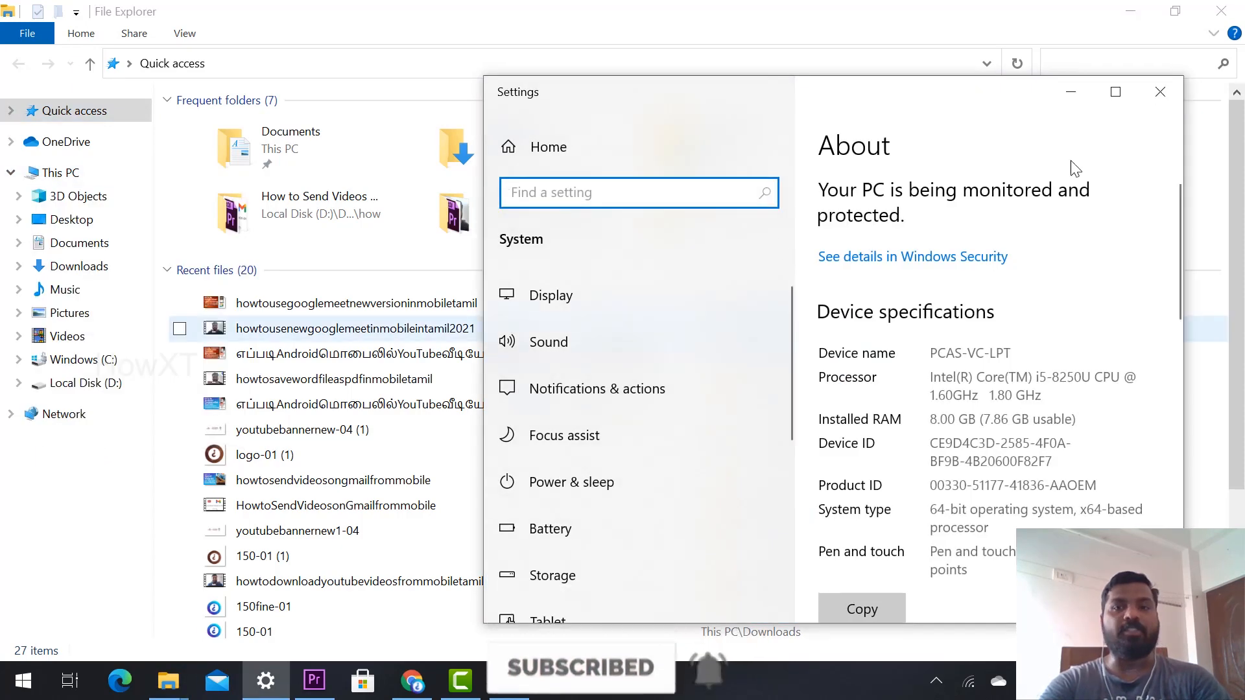
pyautogui.click(1115, 90)
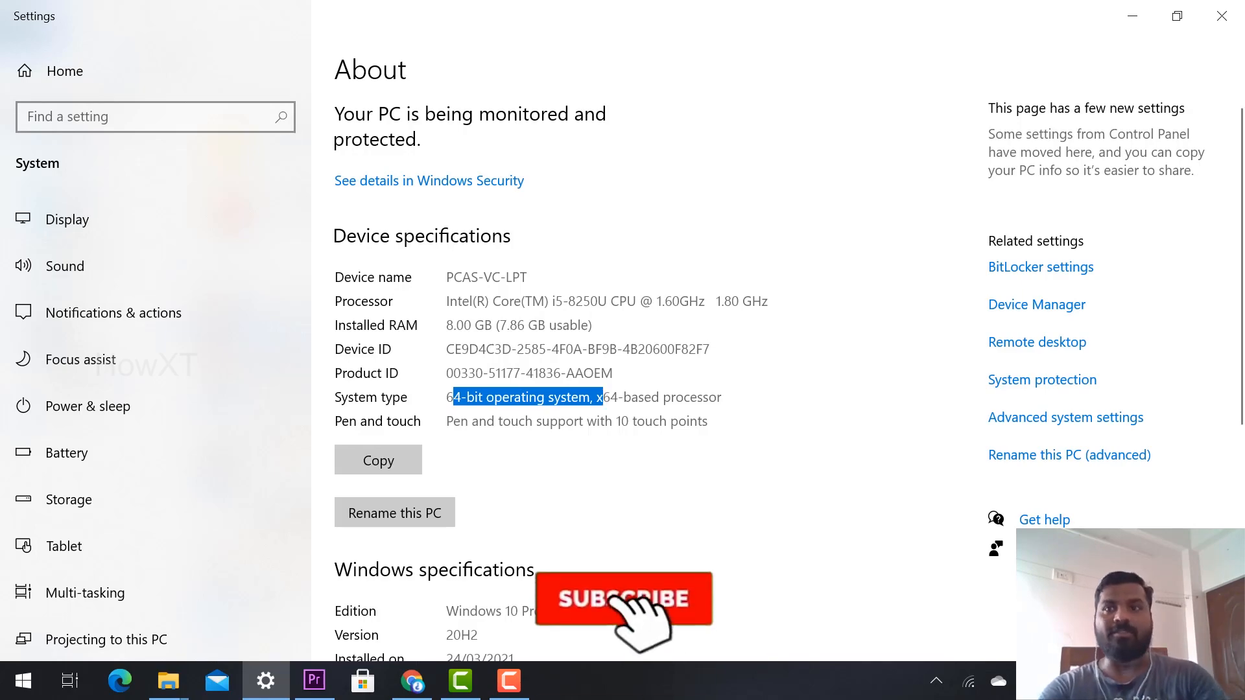
pyautogui.click(167, 681)
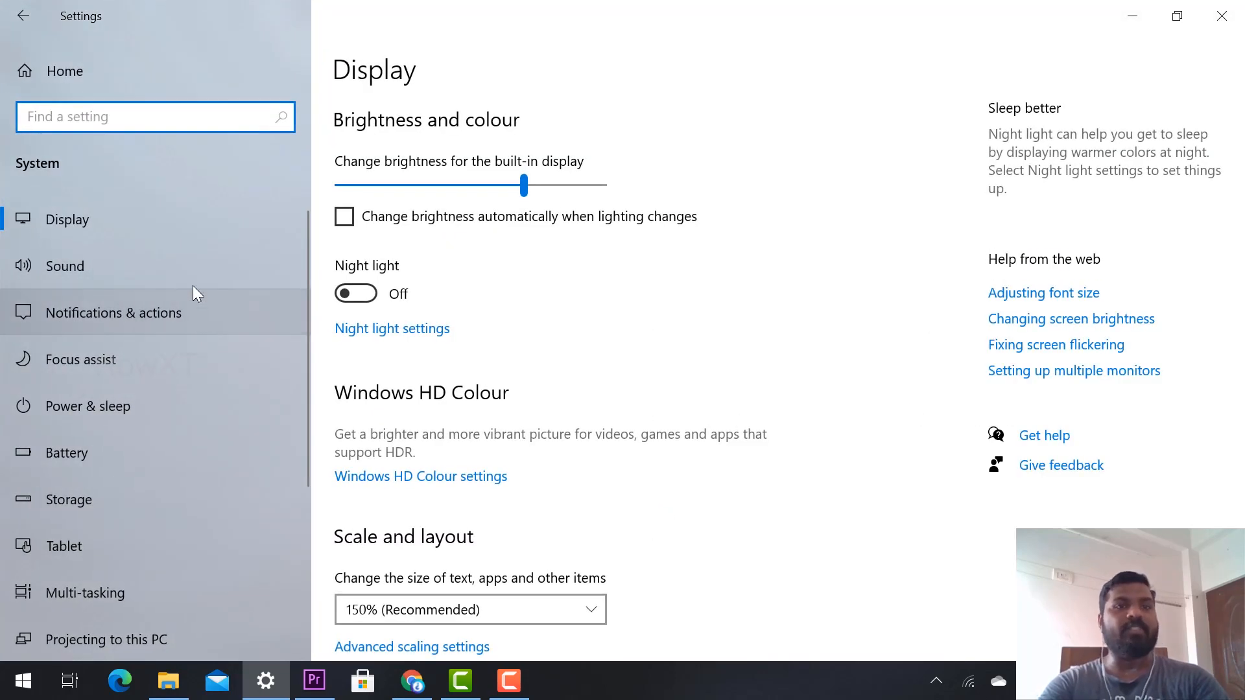
pyautogui.scroll(-3)
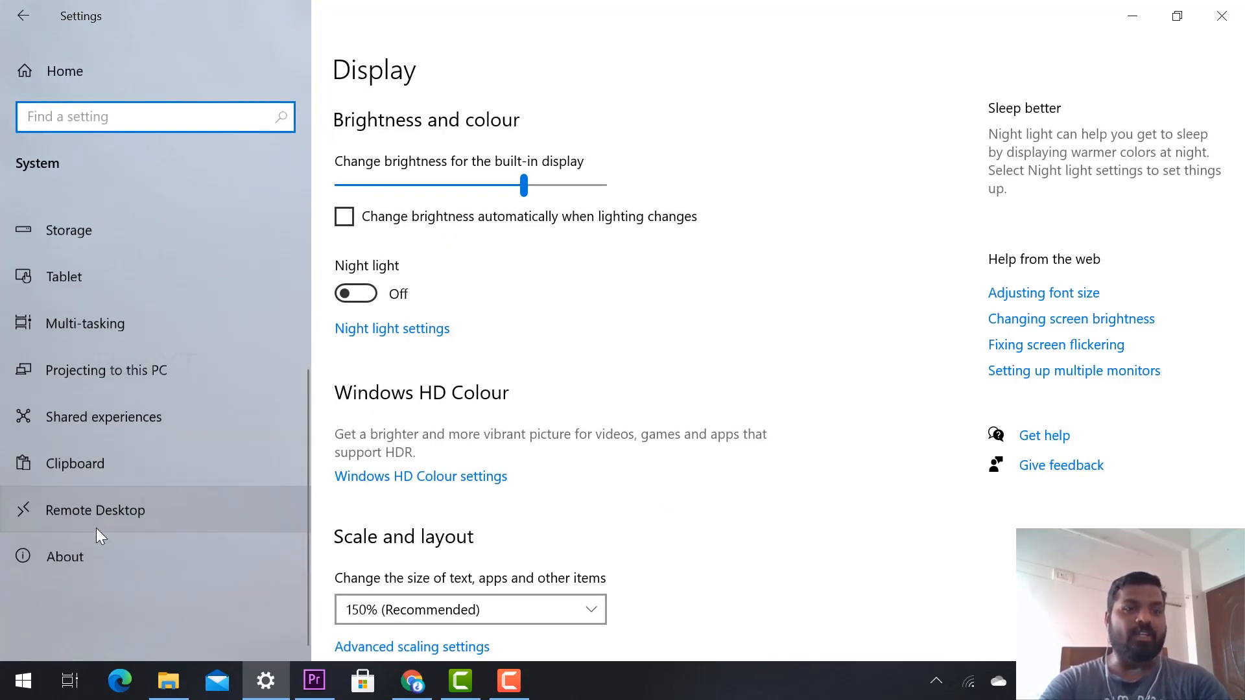
pyautogui.click(65, 556)
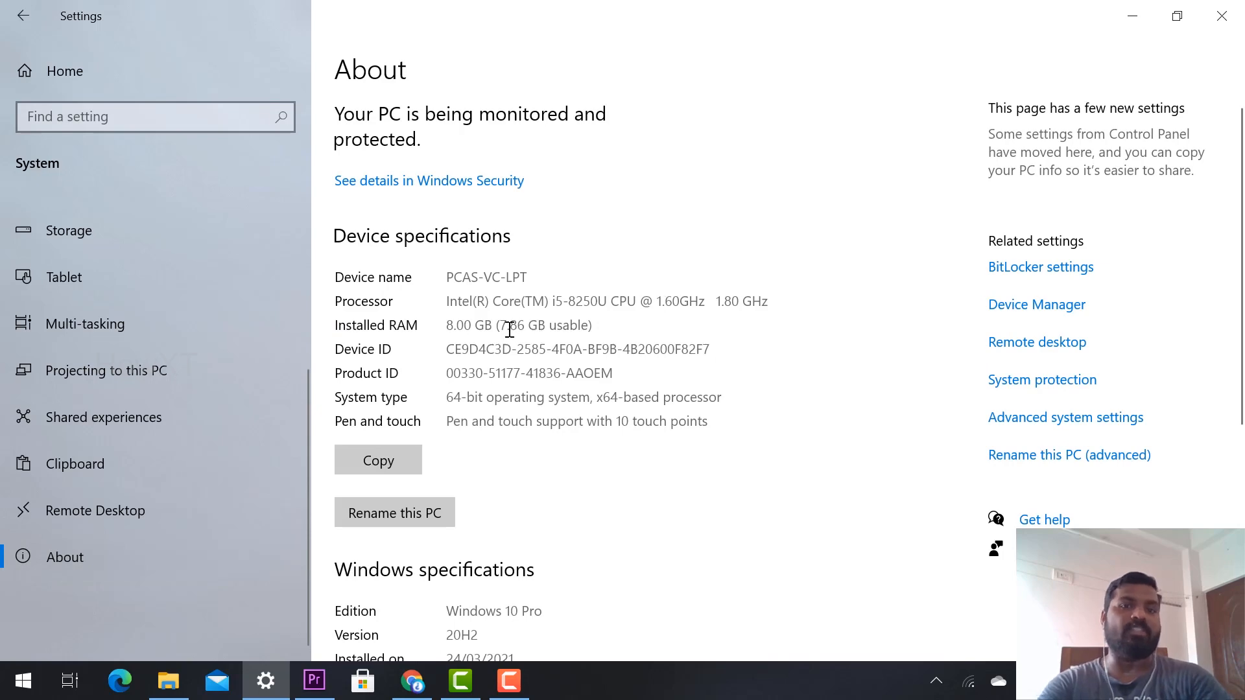
pyautogui.doubleClick(468, 397)
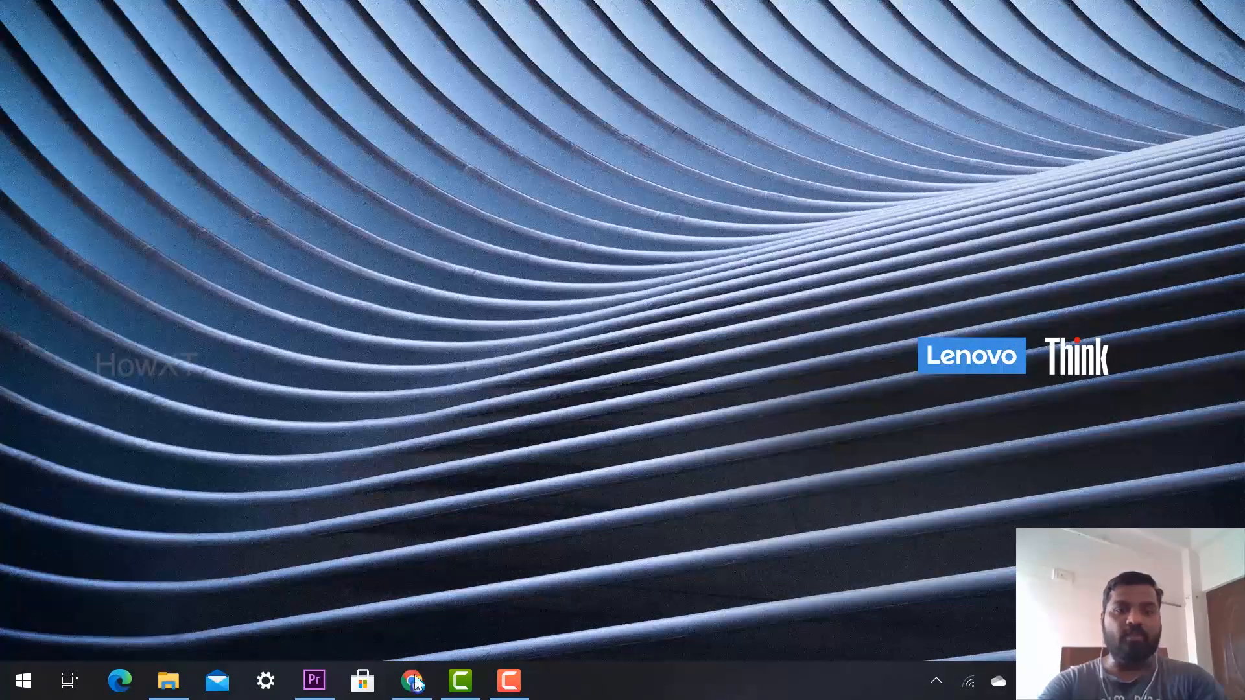
# Download the LibreOffice 7.1.3 Windows x64 .msi installer and launch it from the downloads bar.
pyautogui.click(413, 681)
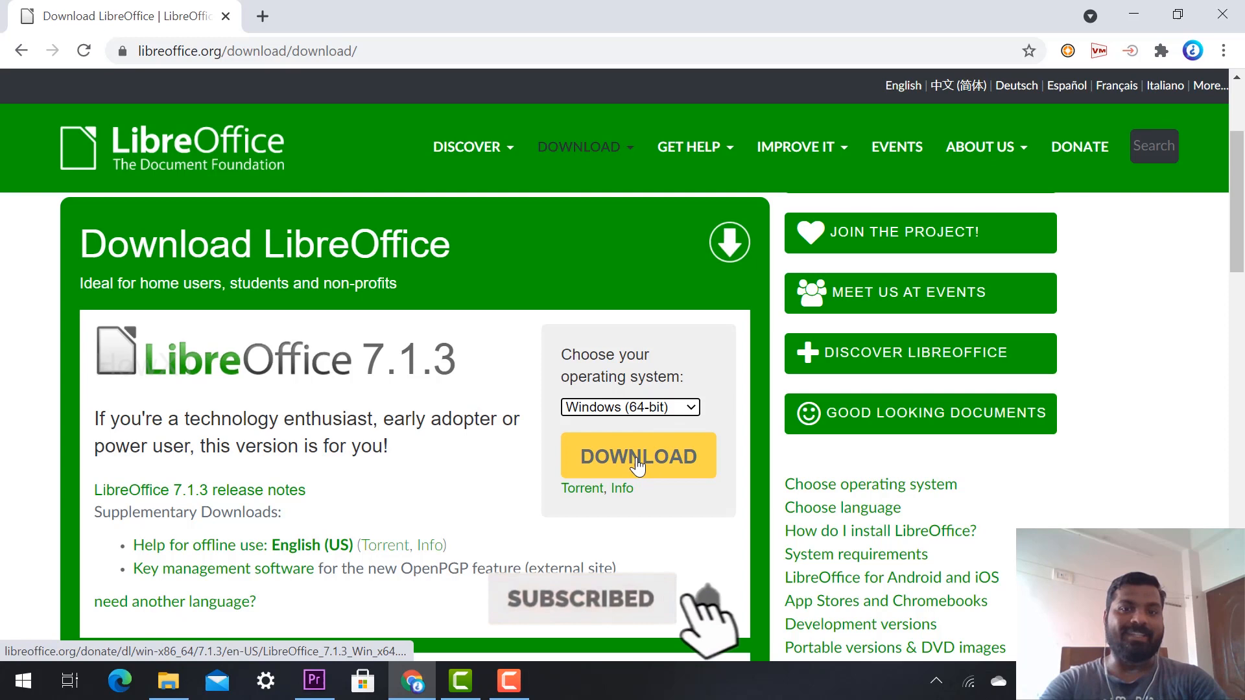
pyautogui.click(638, 455)
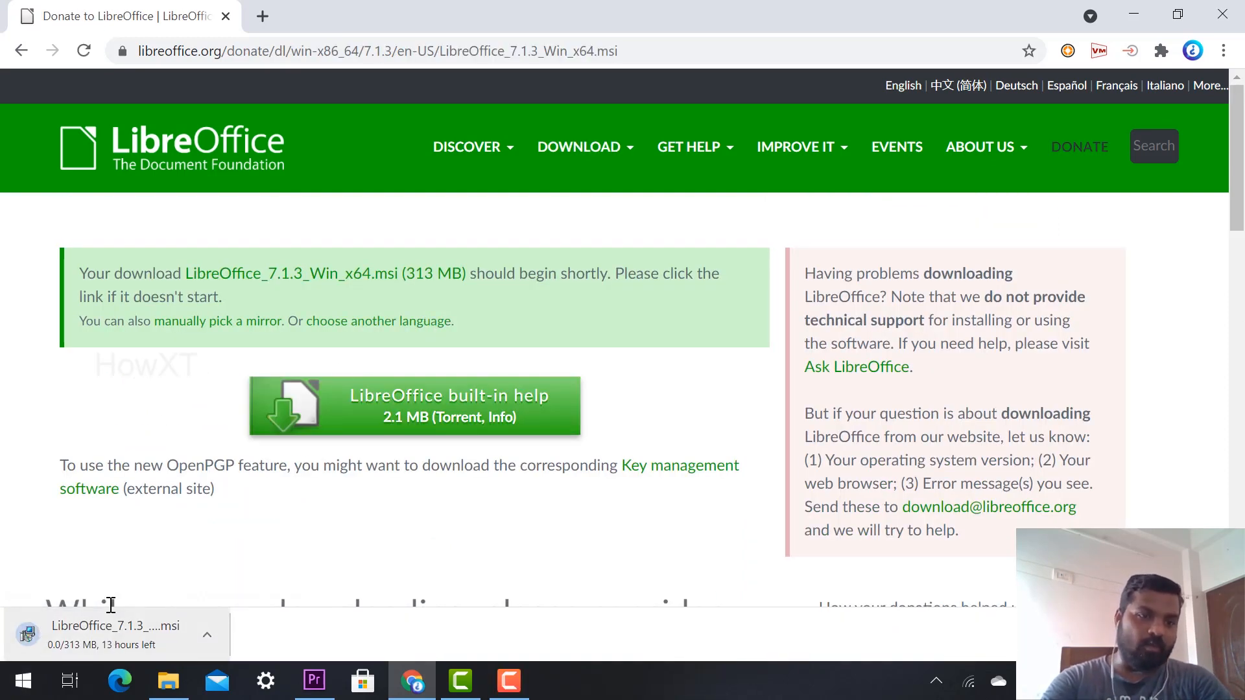
pyautogui.moveTo(115, 632)
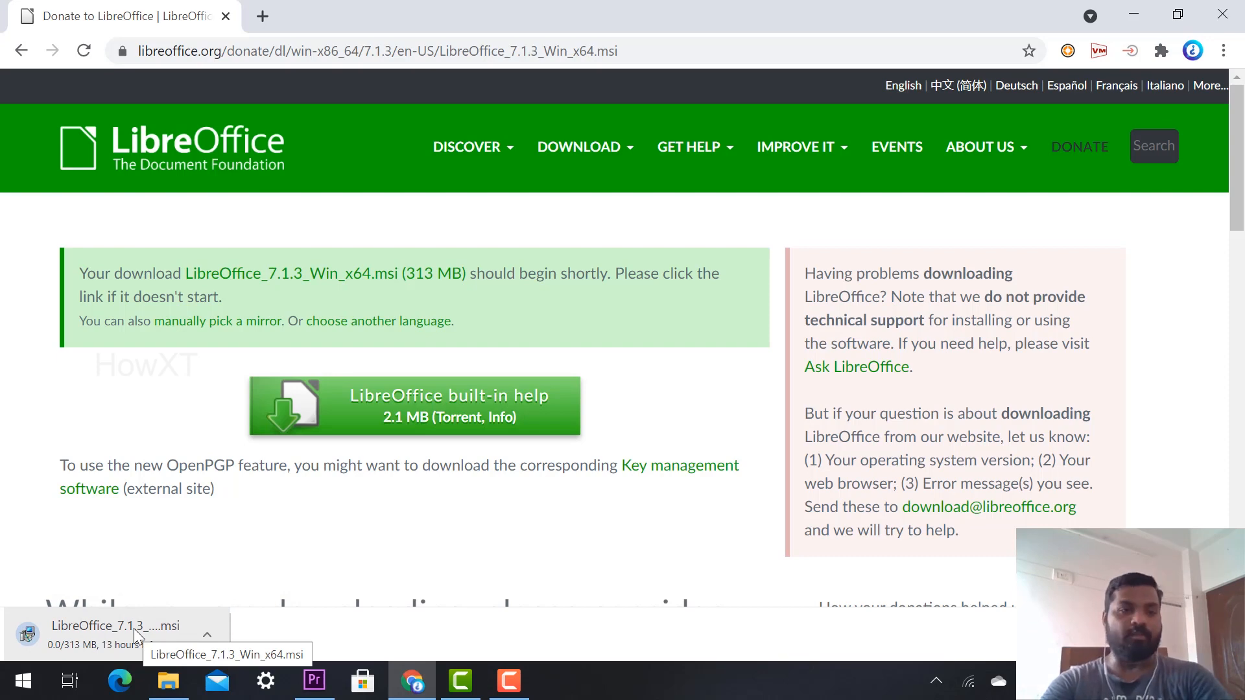
pyautogui.click(262, 16)
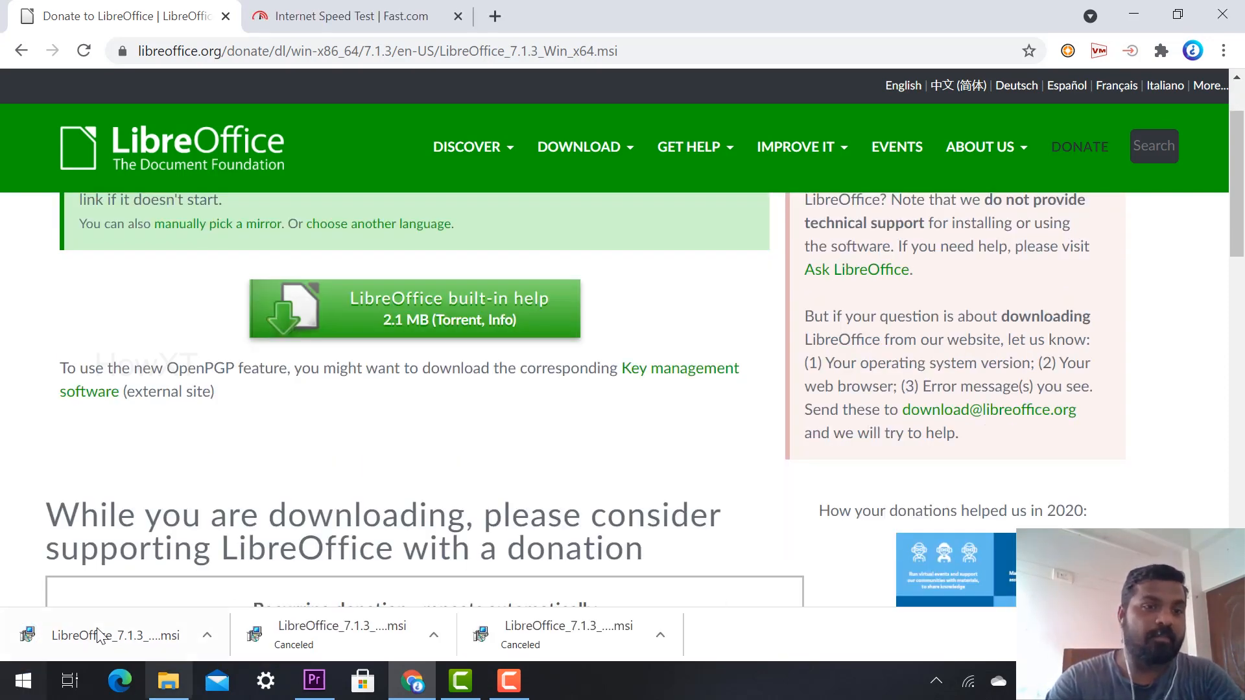
pyautogui.moveTo(115, 635)
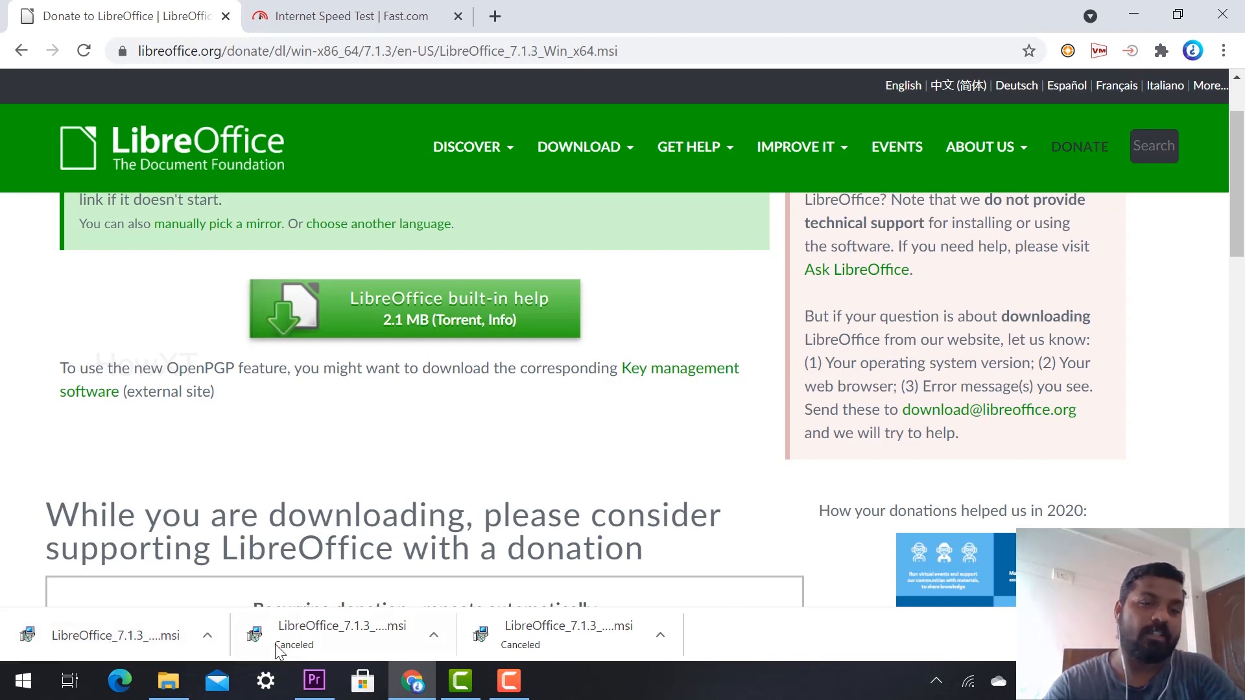
pyautogui.click(115, 636)
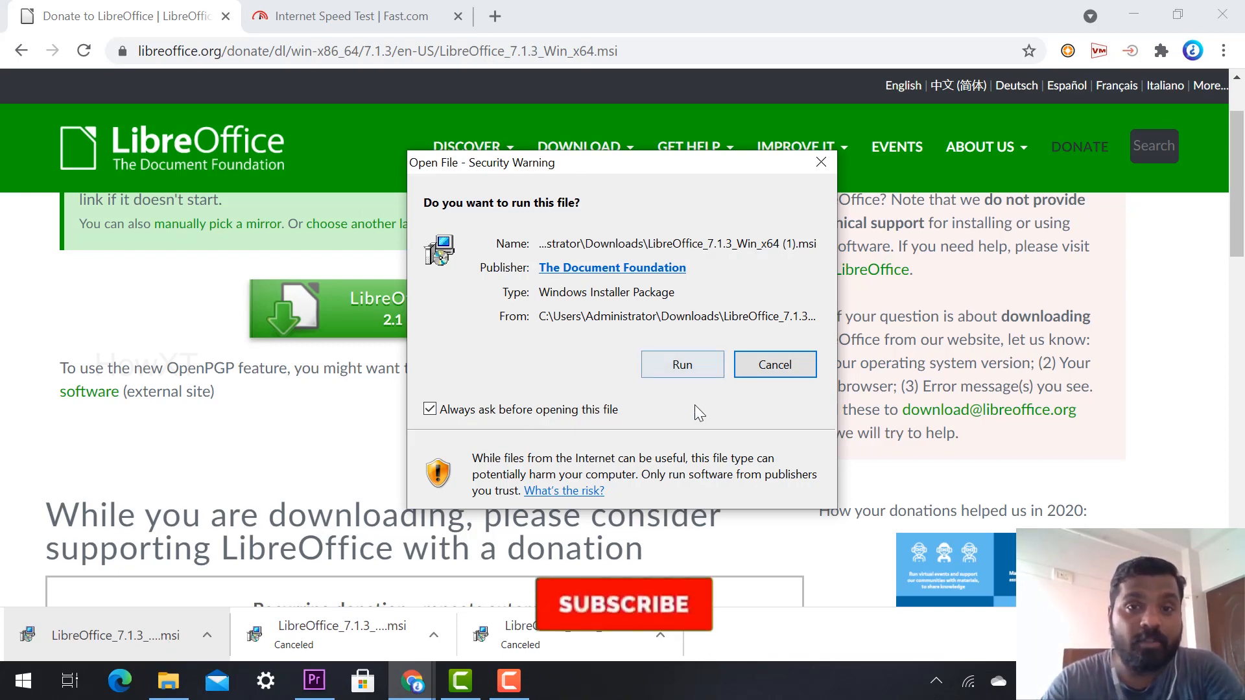
# Run the installer with the Typical setup and accept the reboot-required warning.
pyautogui.click(681, 364)
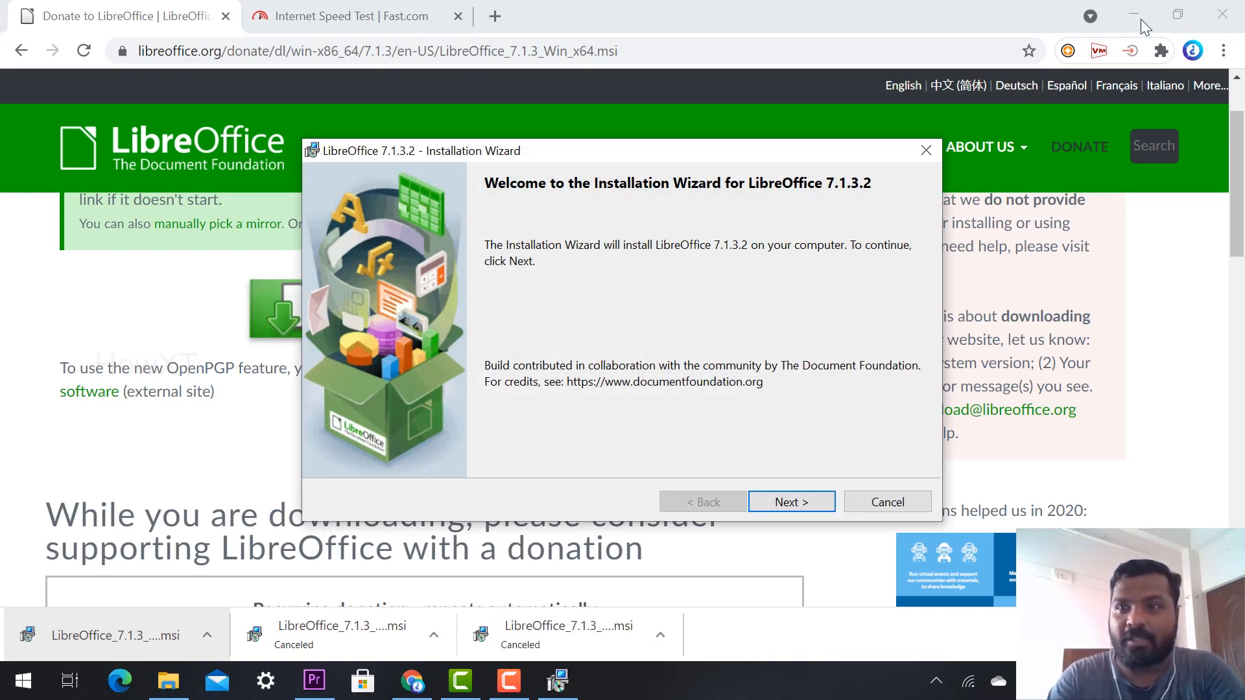
pyautogui.click(790, 502)
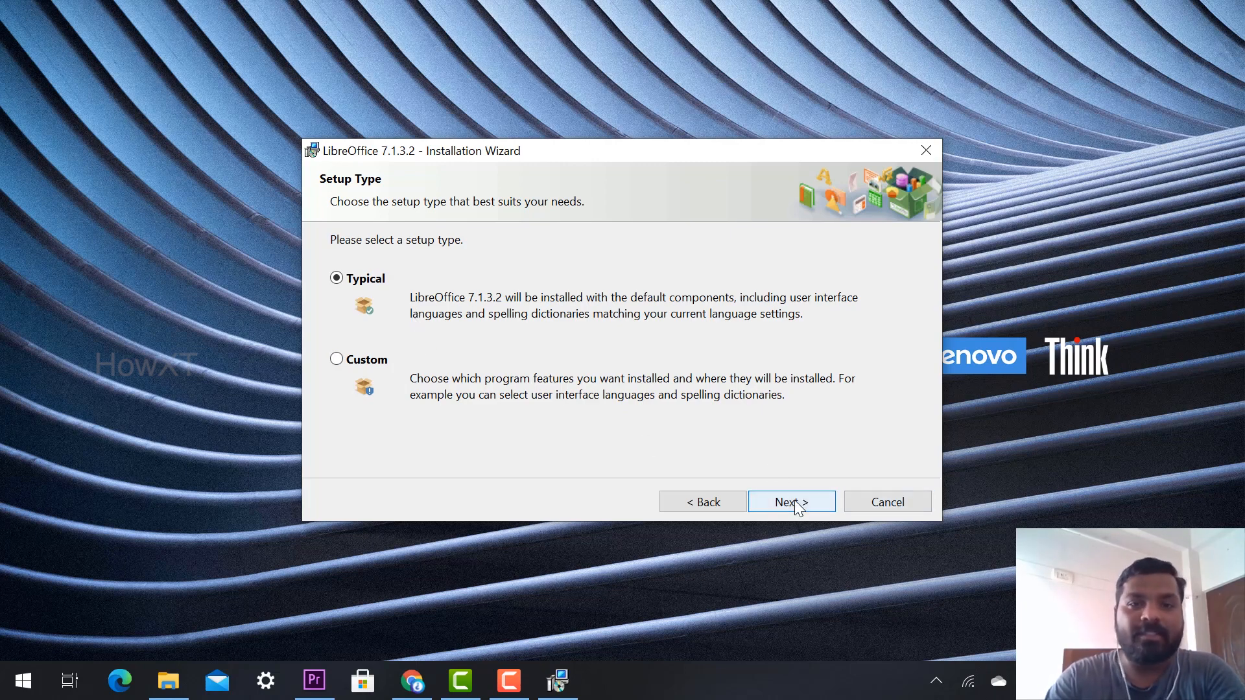
pyautogui.click(790, 501)
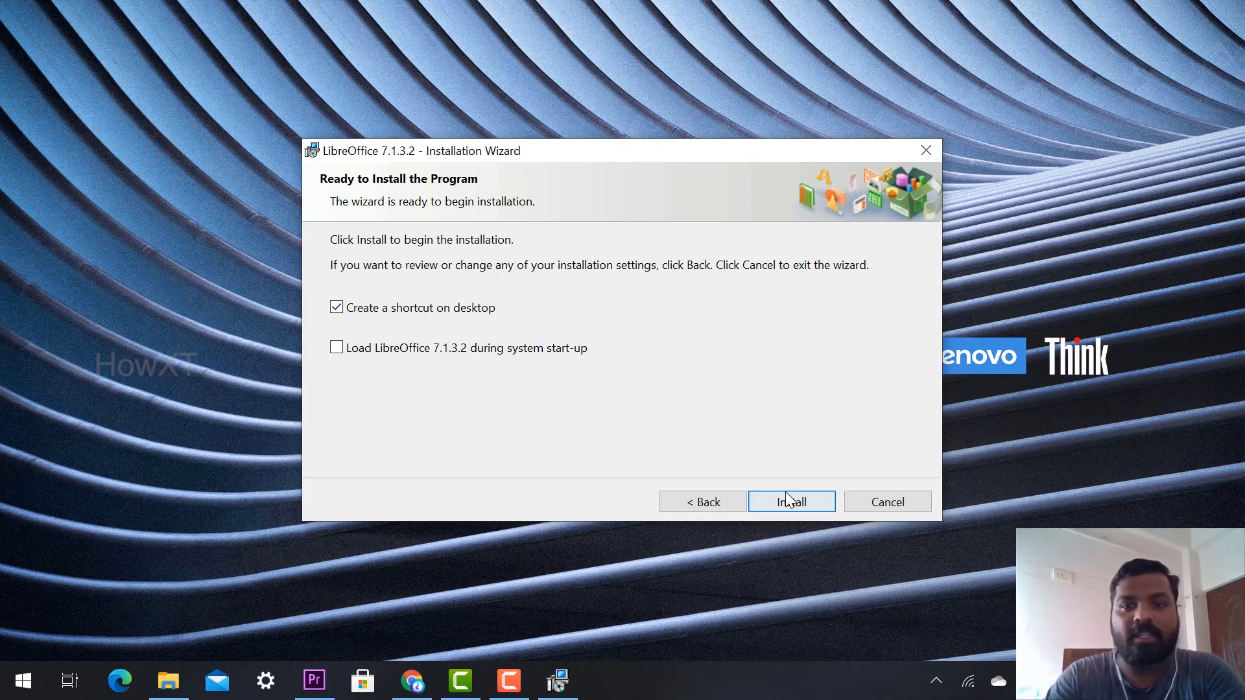
pyautogui.click(791, 501)
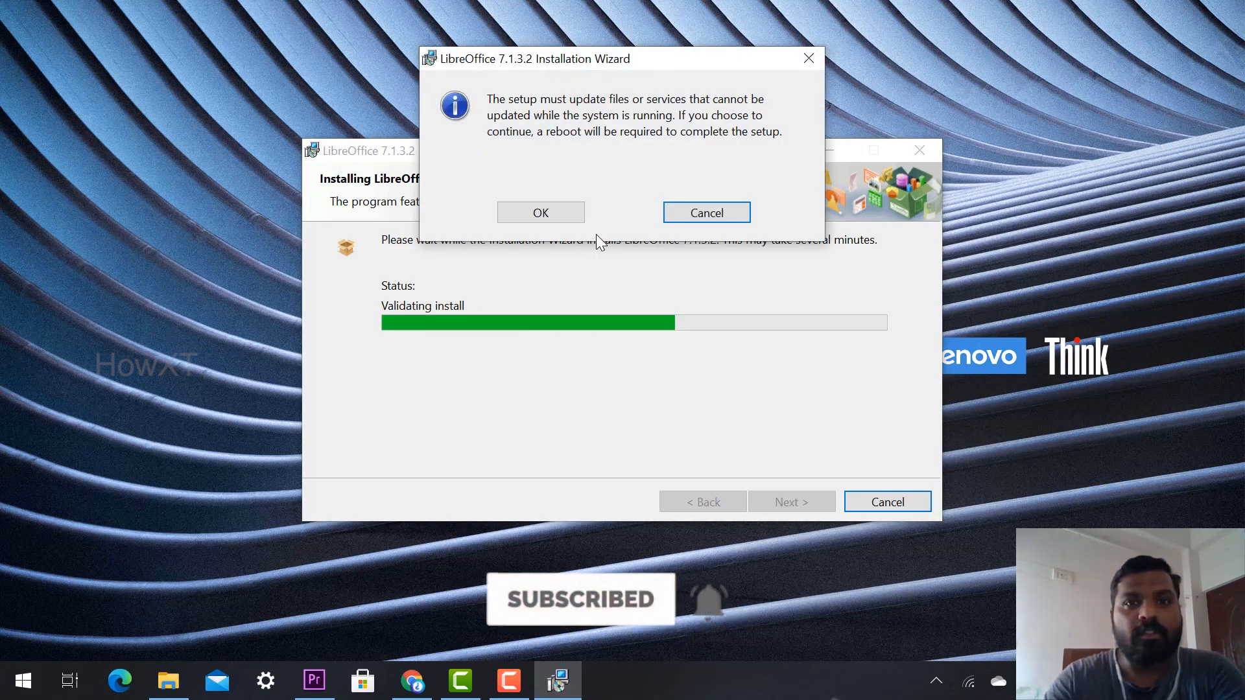
pyautogui.moveTo(633, 130)
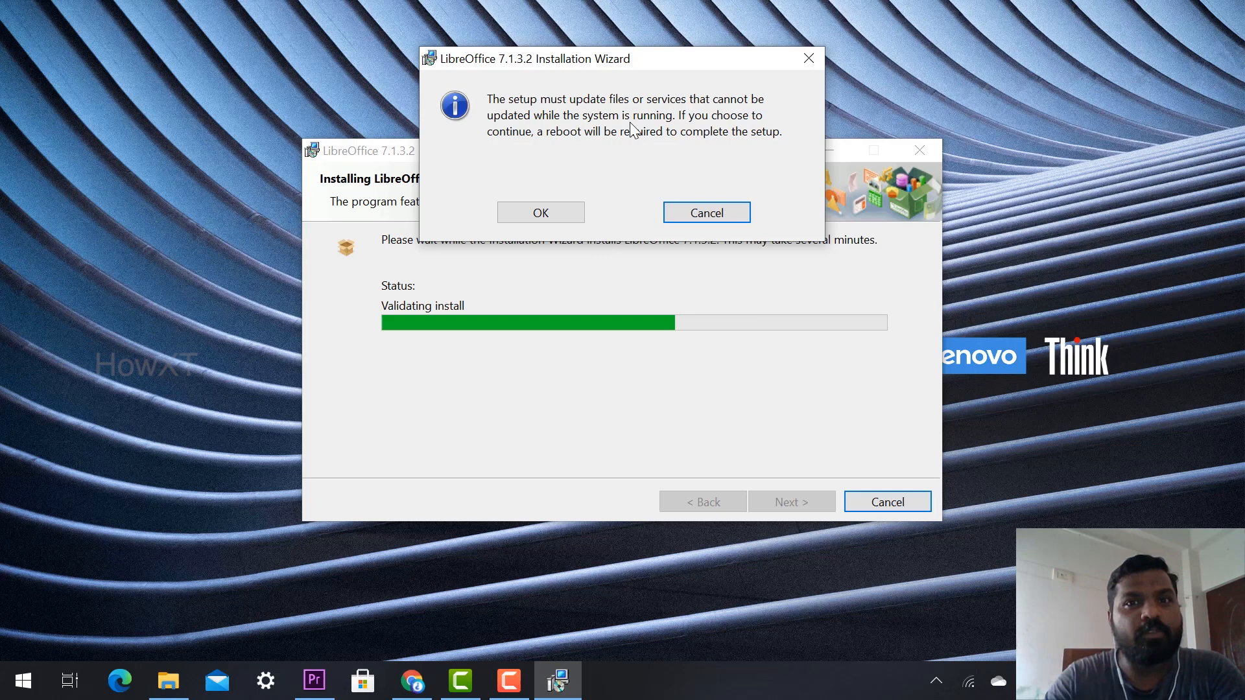
pyautogui.moveTo(591, 183)
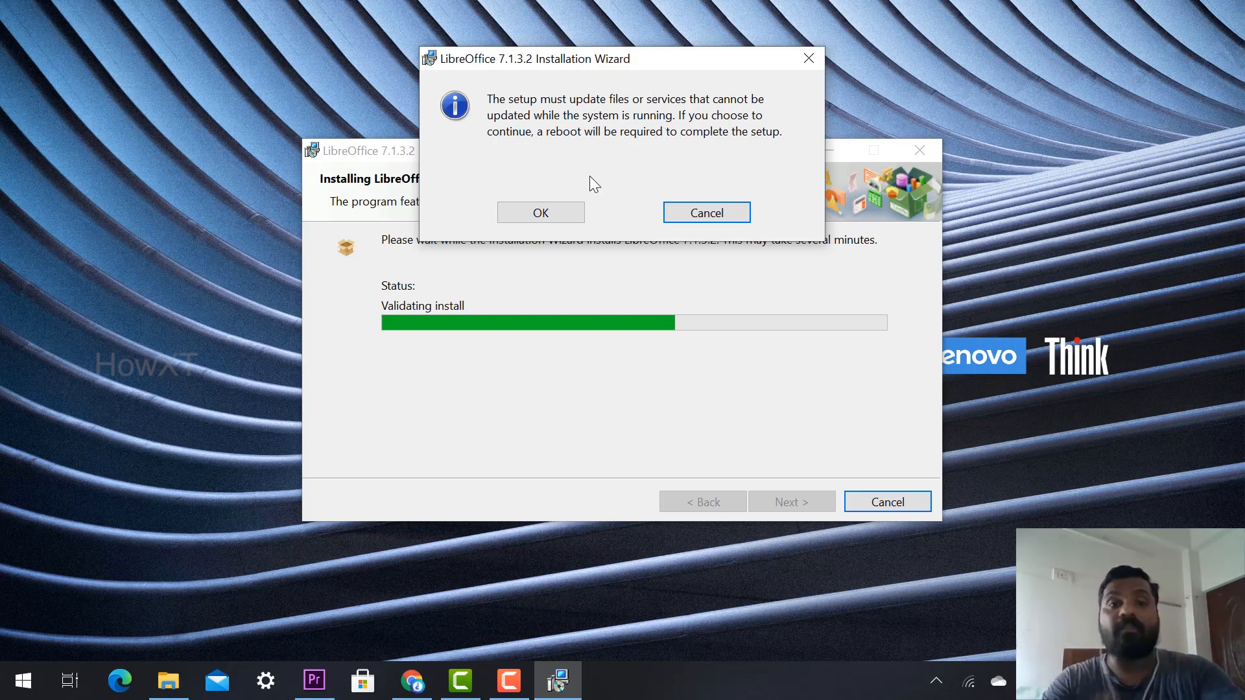
pyautogui.click(539, 213)
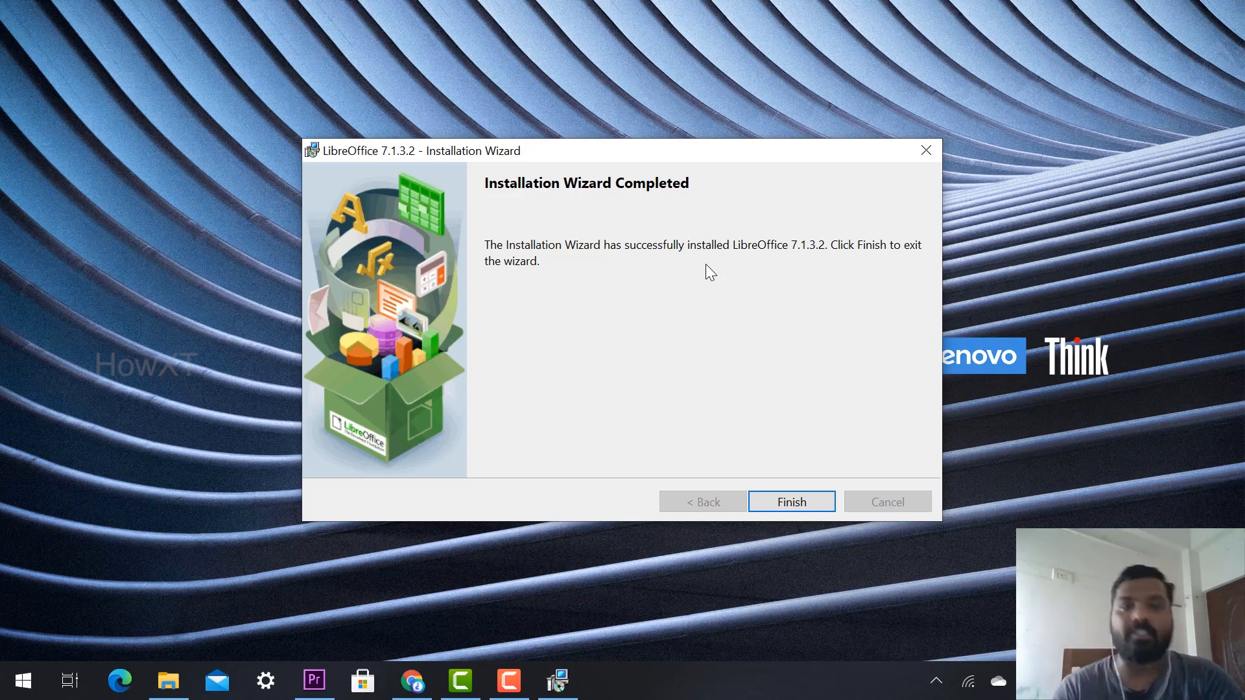
# Finish the installer, defer the restart, and bring up Windows search.
pyautogui.click(791, 501)
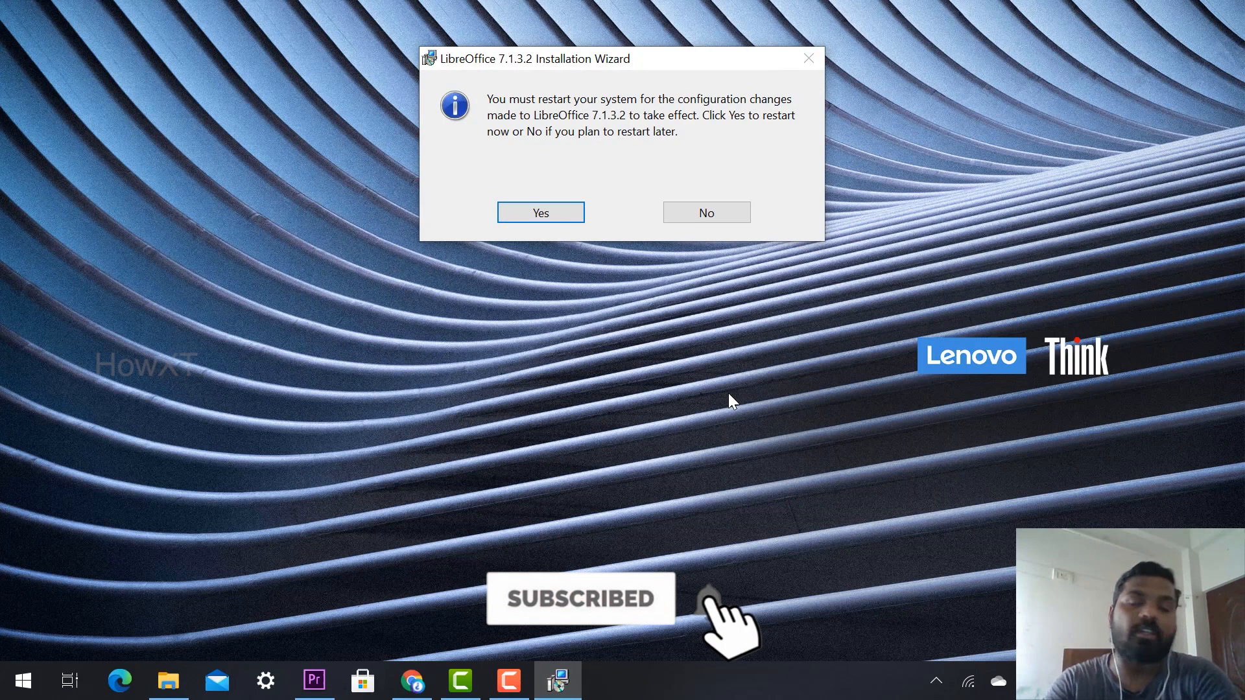
pyautogui.click(705, 211)
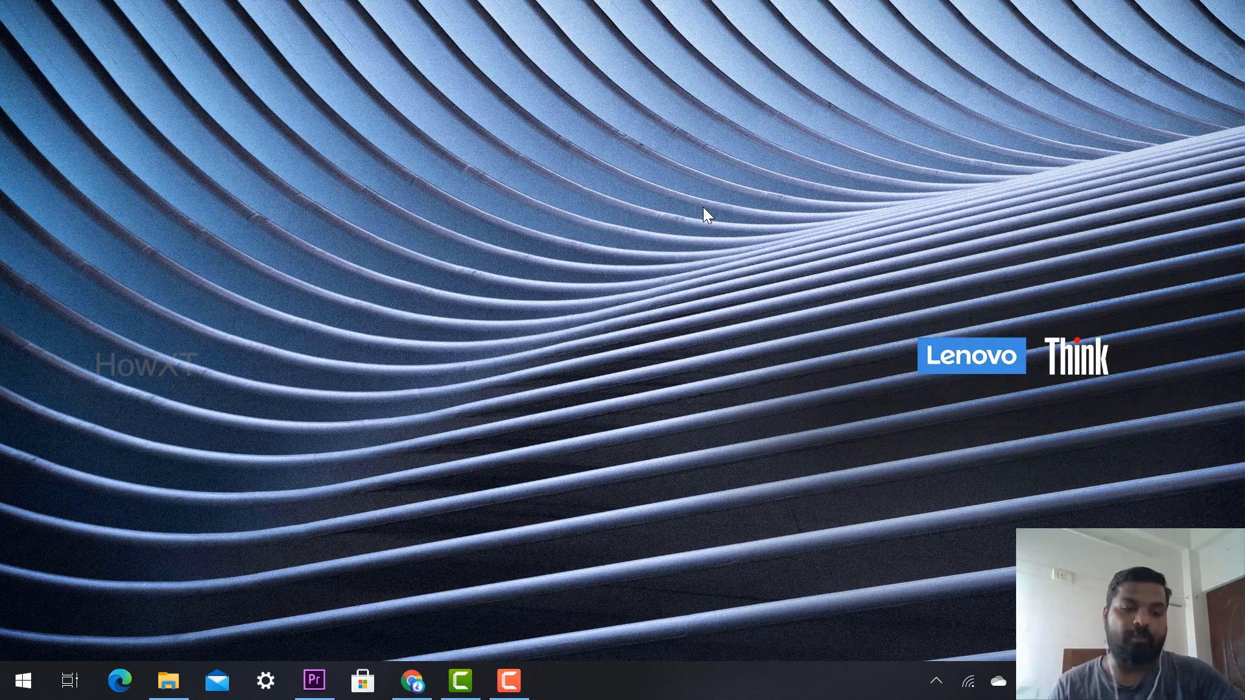
pyautogui.click(22, 681)
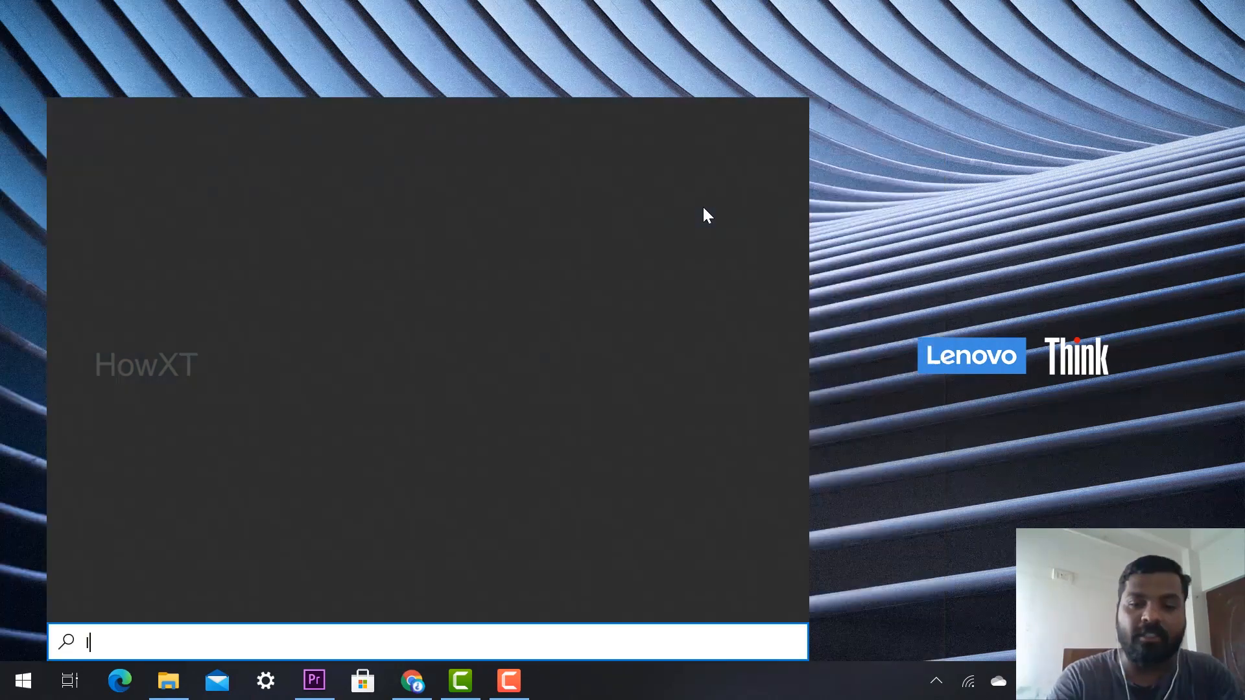
# Search Windows for 'lib' and launch LibreOffice Writer from the Best match result.
pyautogui.write('lib')
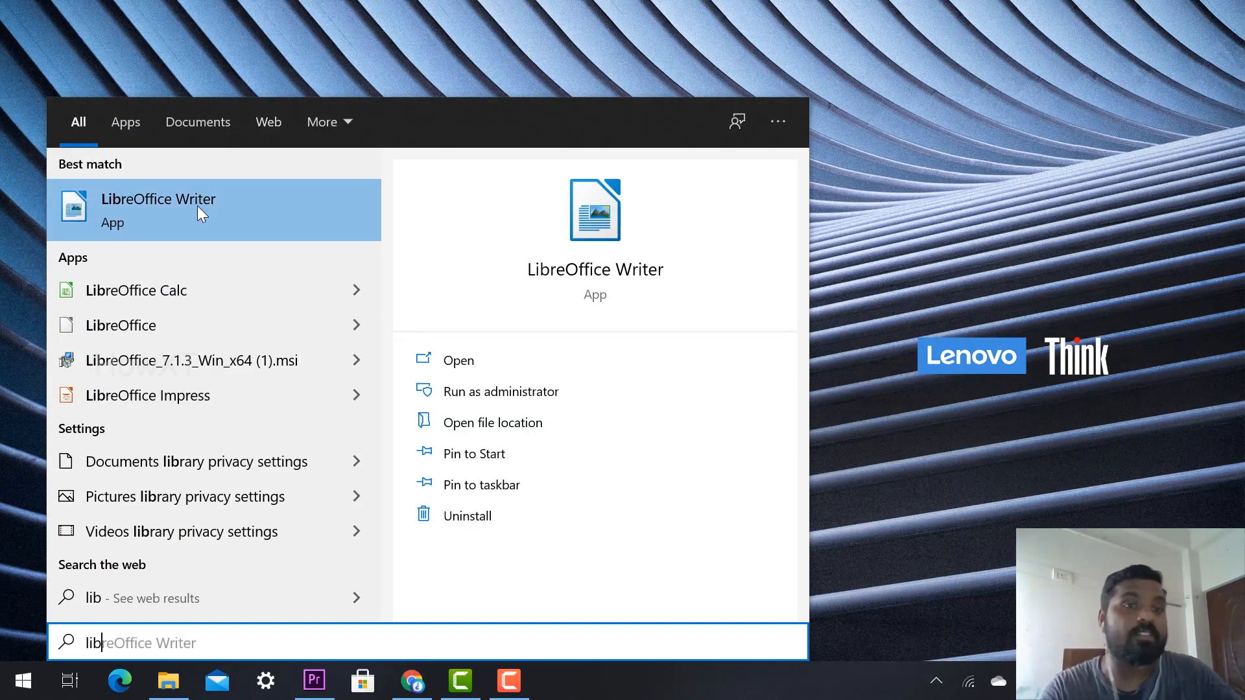
pyautogui.moveTo(191, 290)
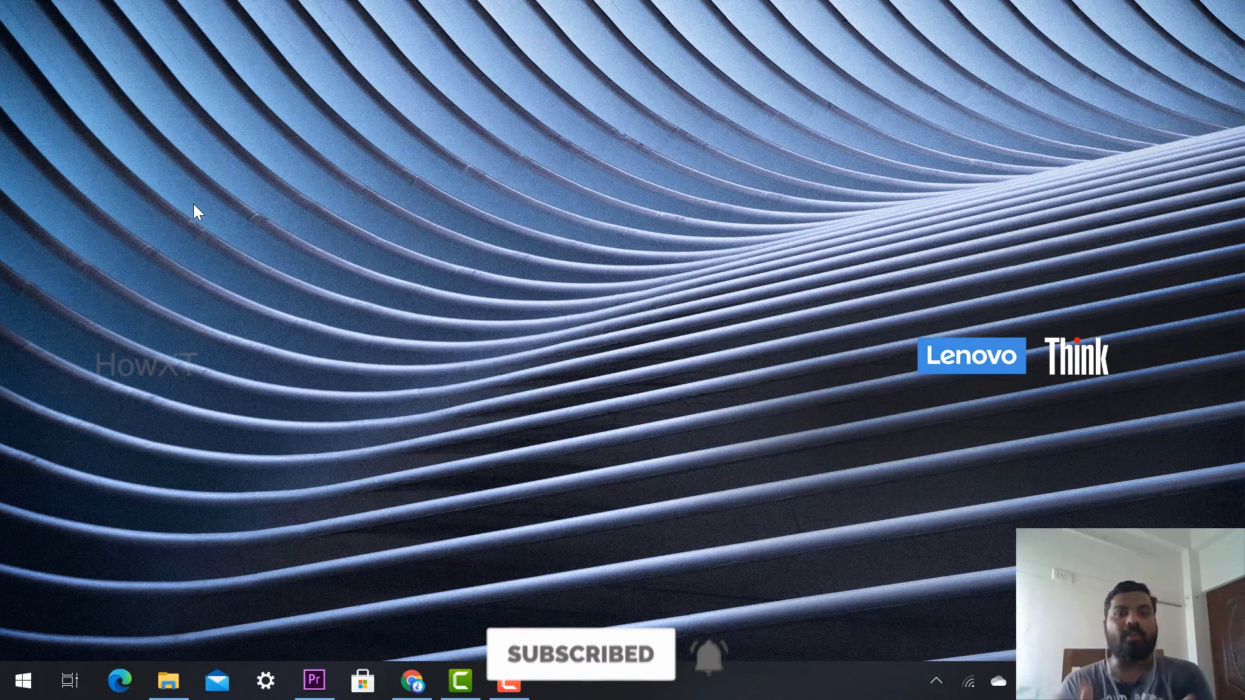
pyautogui.click(509, 680)
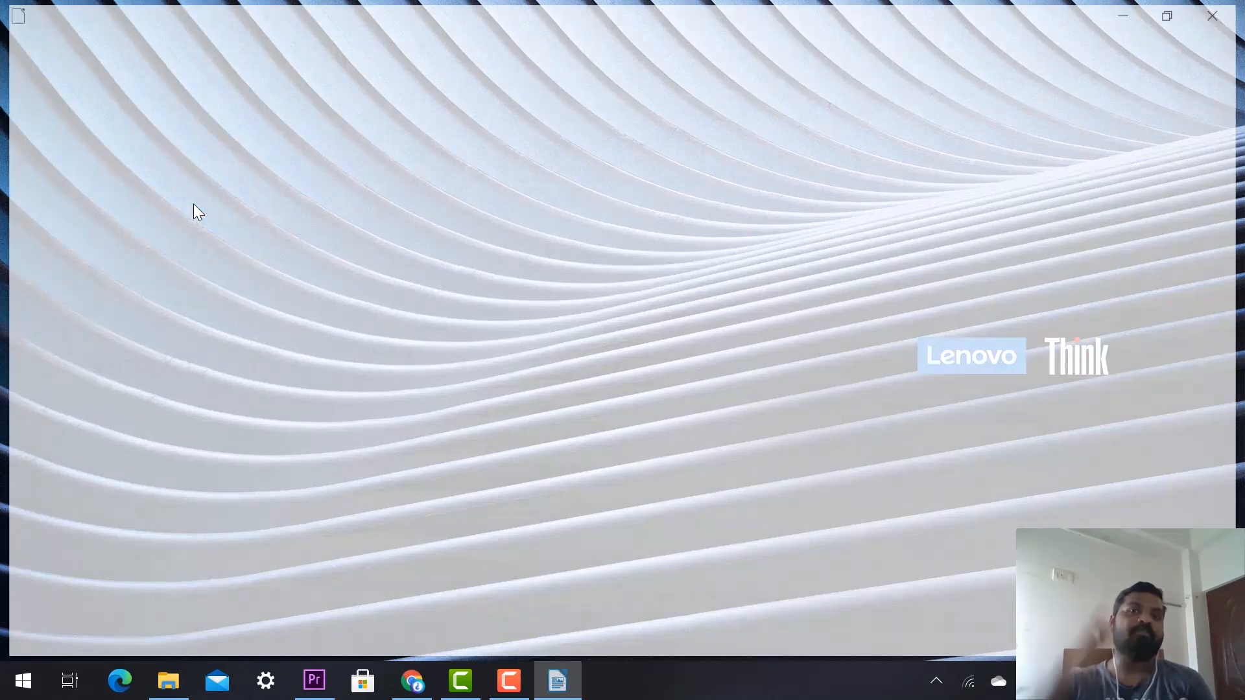
pyautogui.click(556, 681)
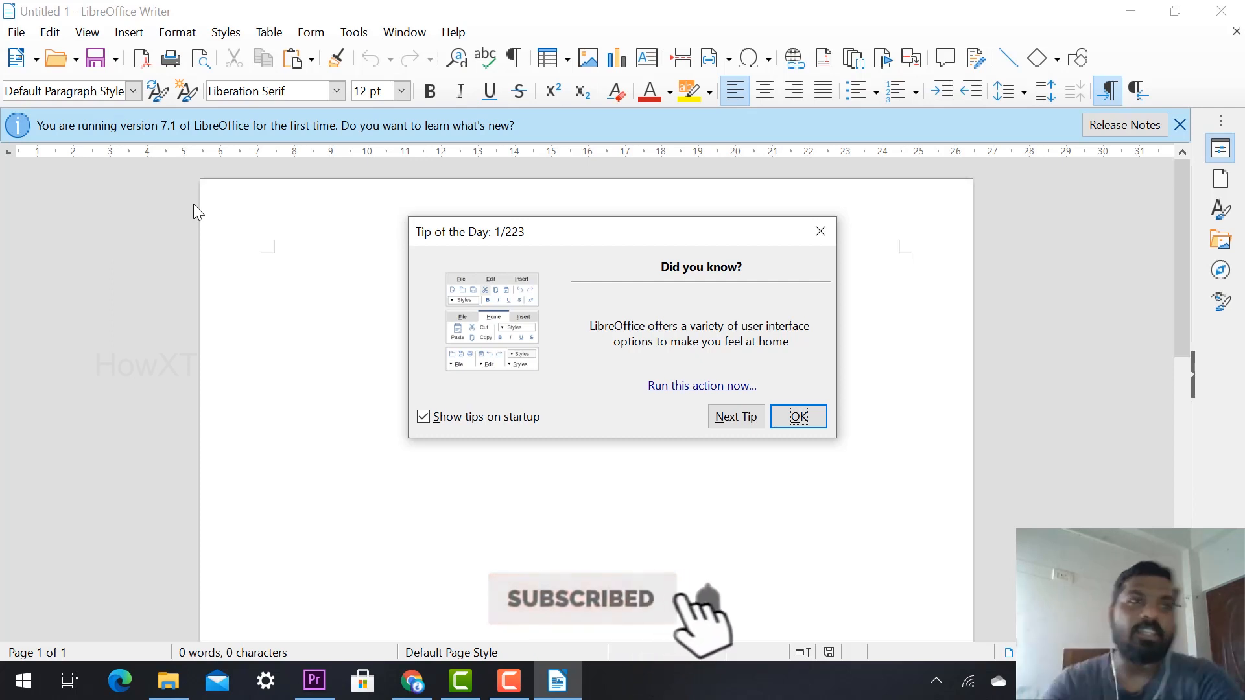
pyautogui.moveTo(849, 381)
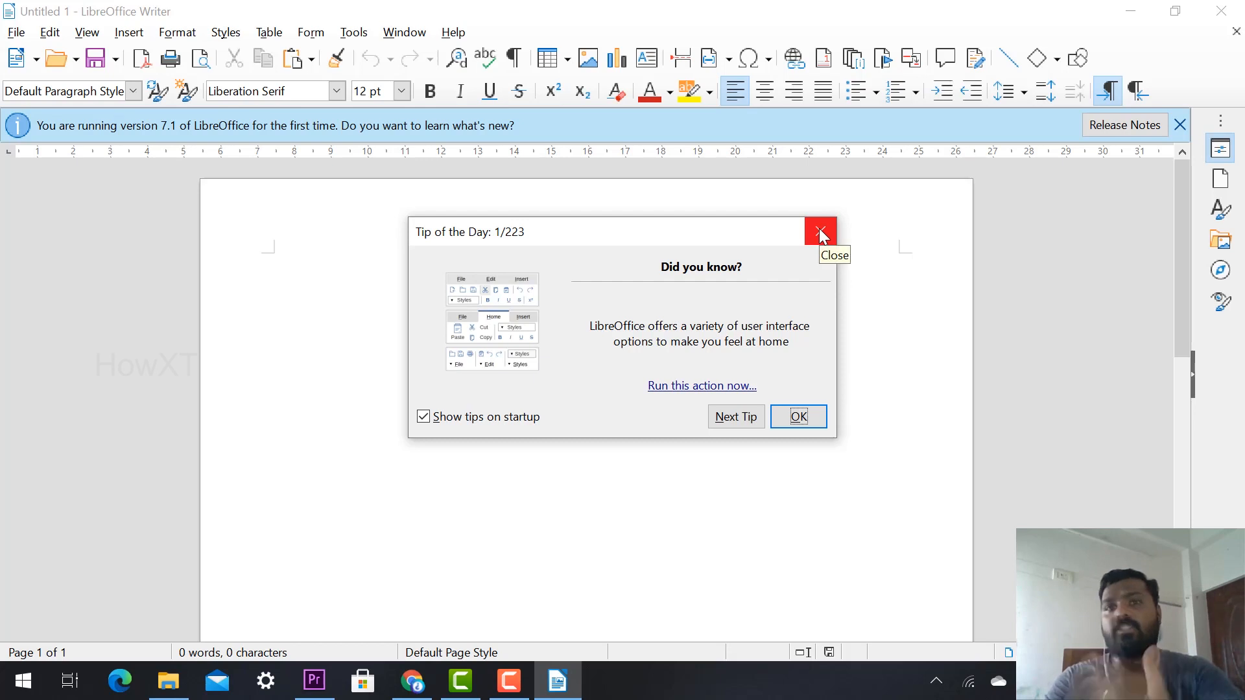
# Dismiss the Tip of the Day and the version 7.1 infobar, leaving a clean blank document.
pyautogui.click(820, 232)
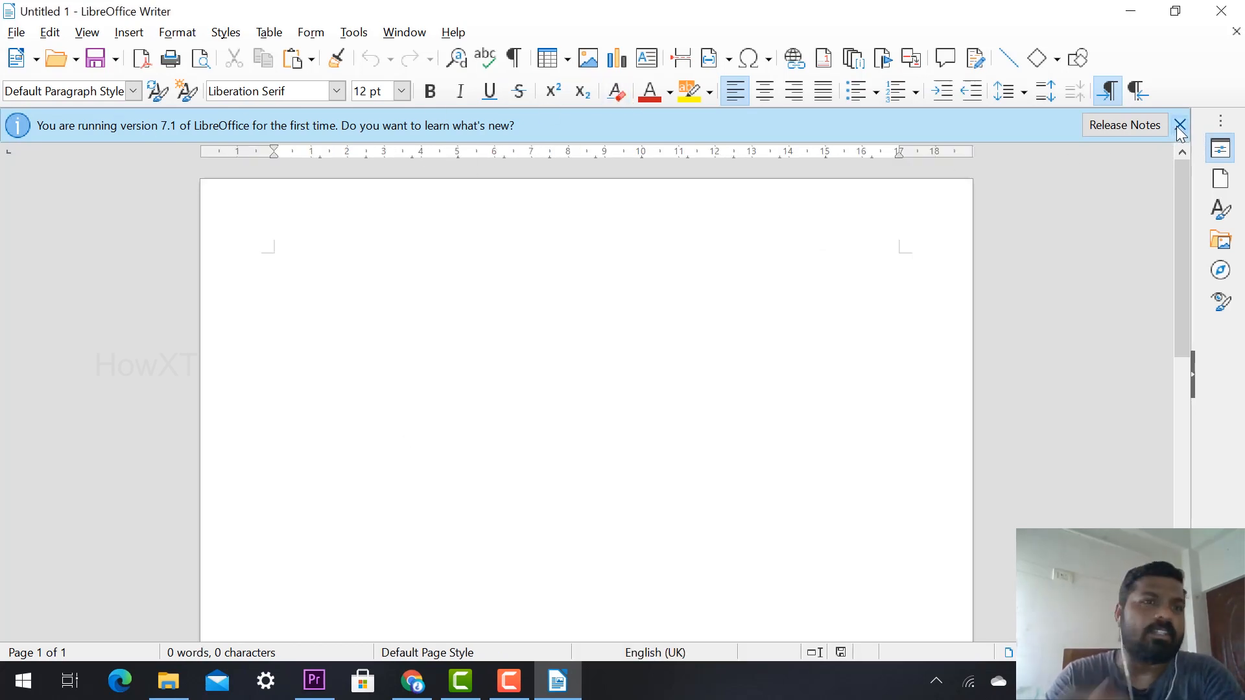
pyautogui.moveTo(1180, 126)
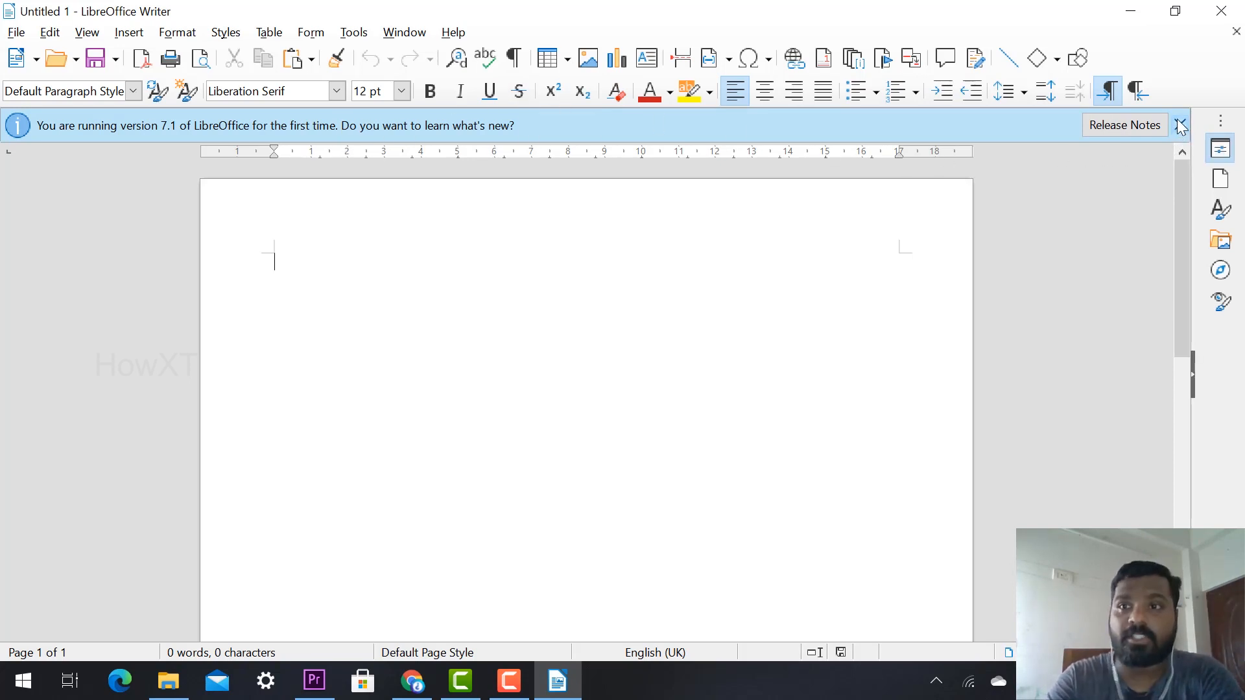
pyautogui.click(1183, 124)
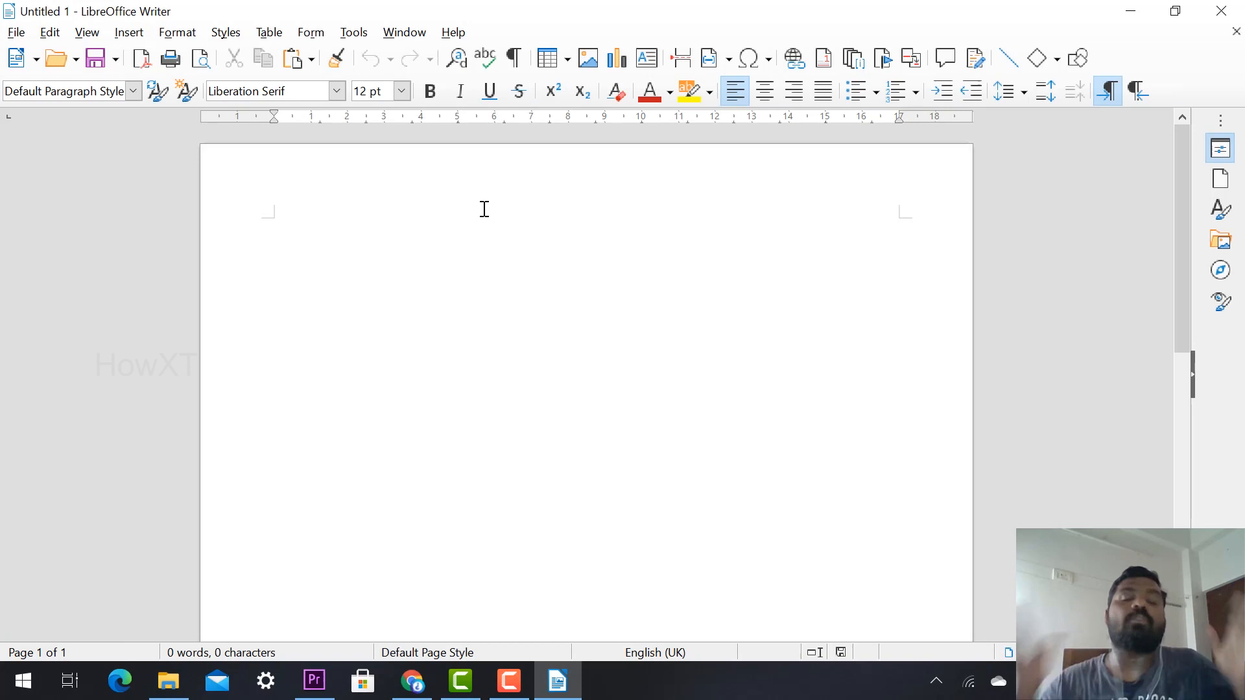
pyautogui.click(274, 222)
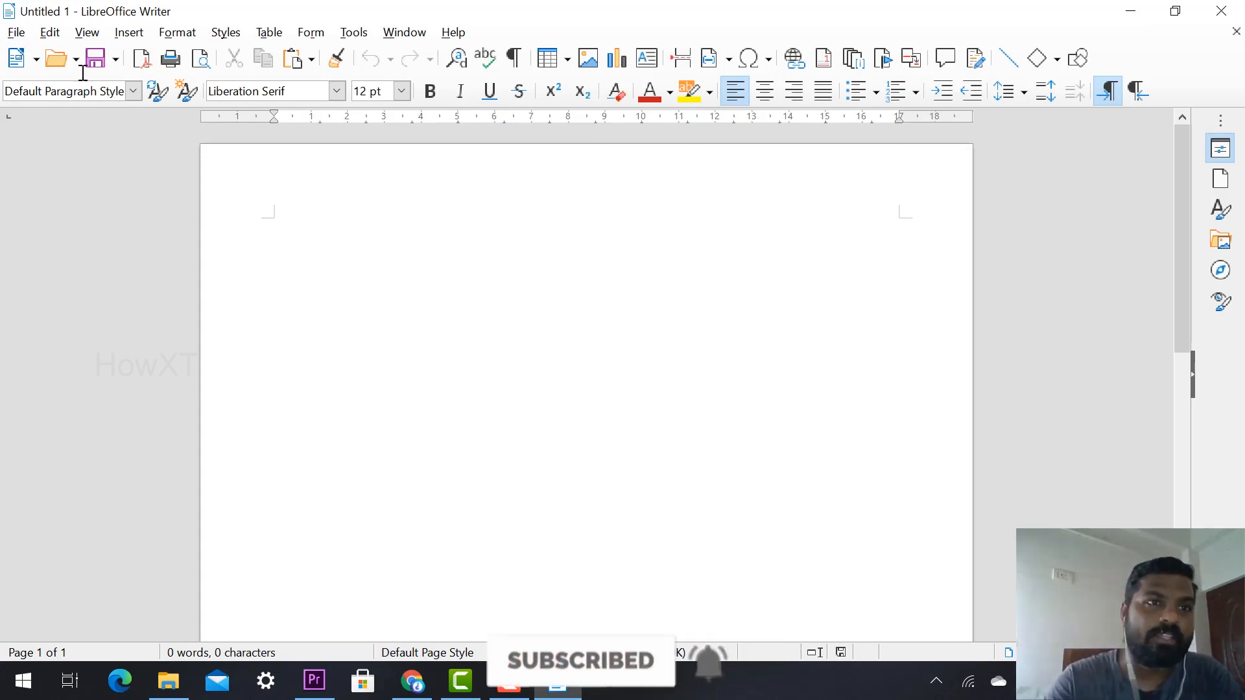
# Browse Writer's File, Edit and Insert menus, then bring up the Windows Start menu.
pyautogui.click(15, 31)
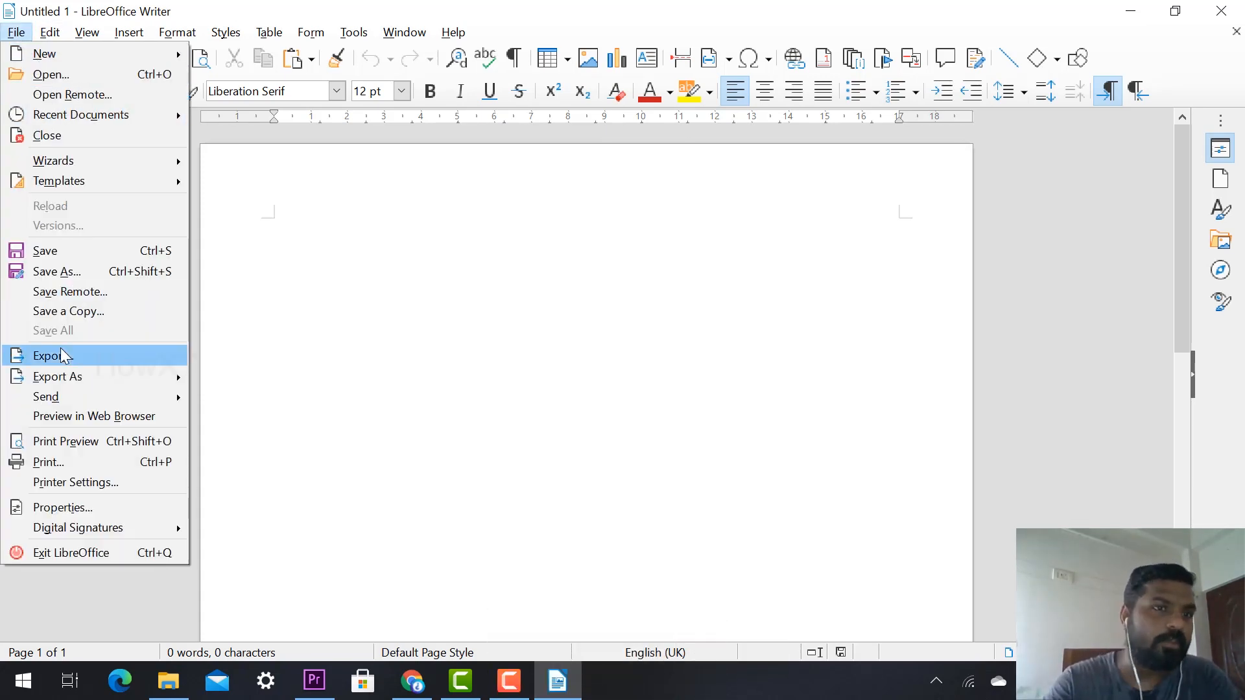
pyautogui.moveTo(79, 114)
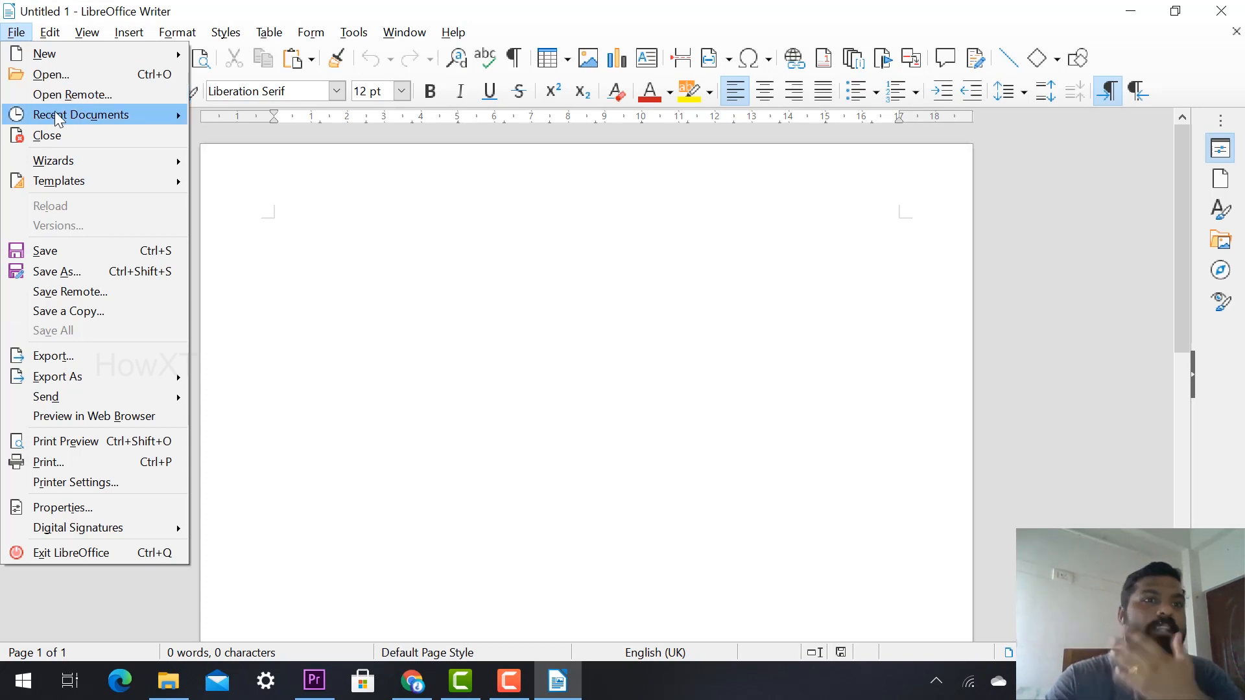
pyautogui.click(49, 32)
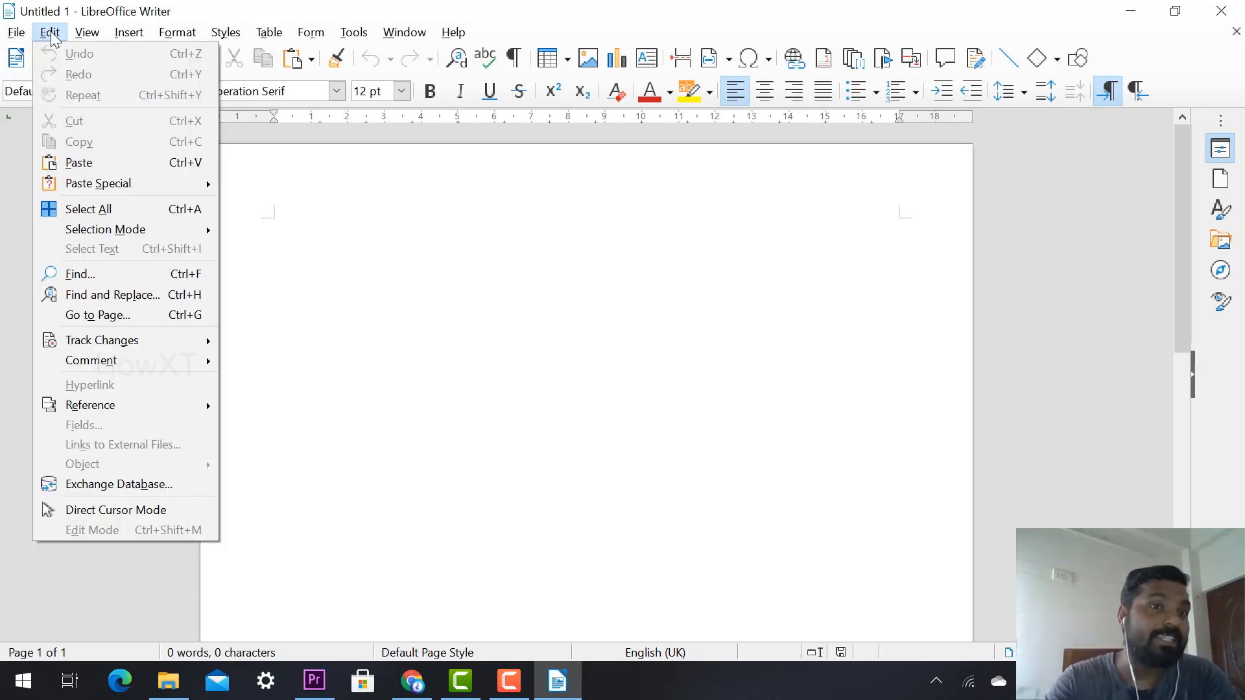
pyautogui.click(129, 32)
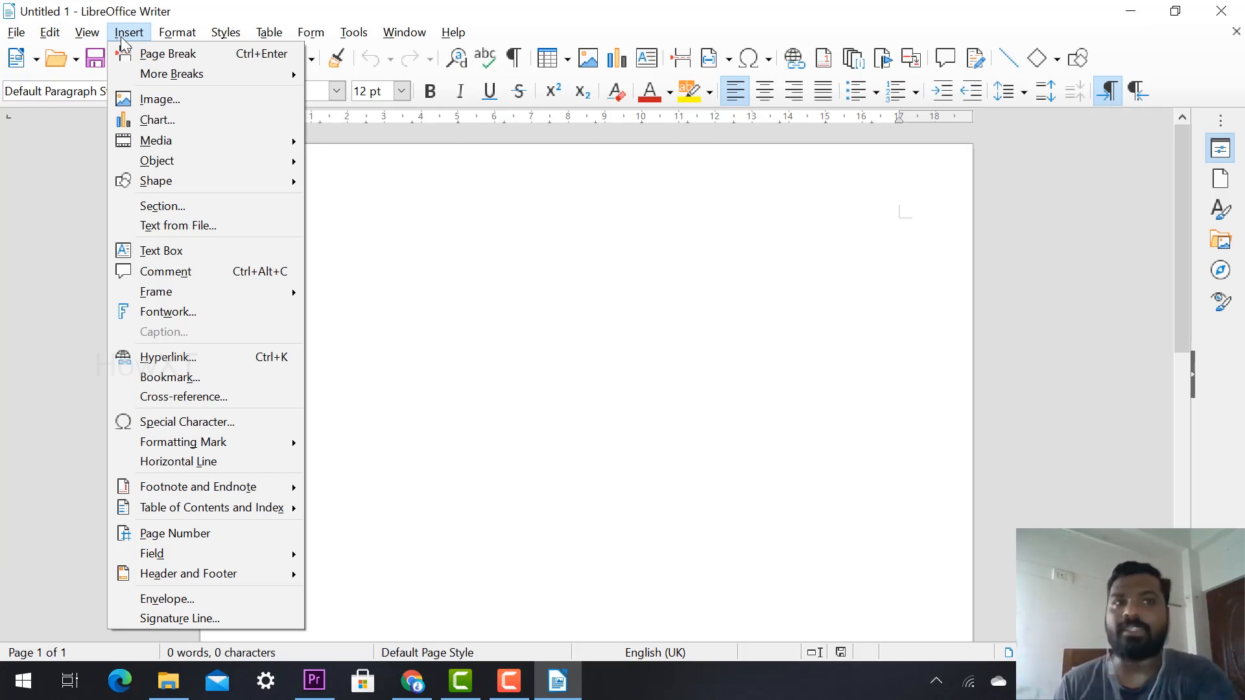
pyautogui.click(22, 681)
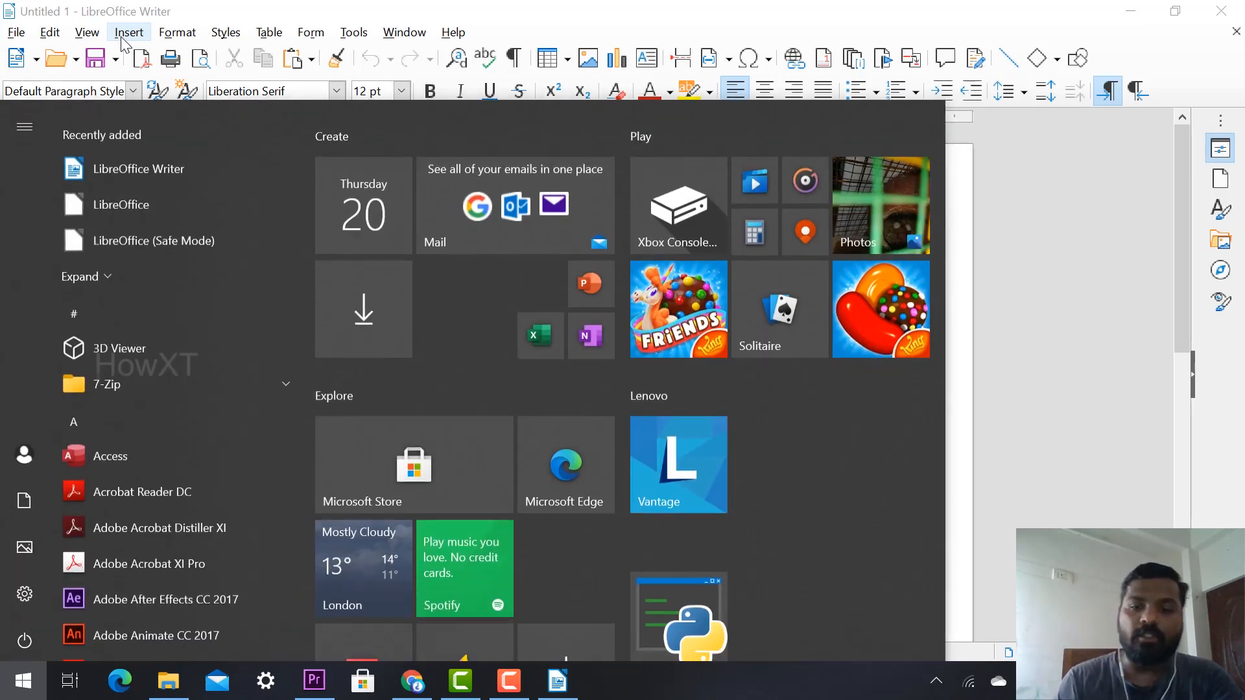
# Launch LibreOffice Calc from a 'lib' search, then search Windows for LibreOffice apps again.
pyautogui.write('lib')
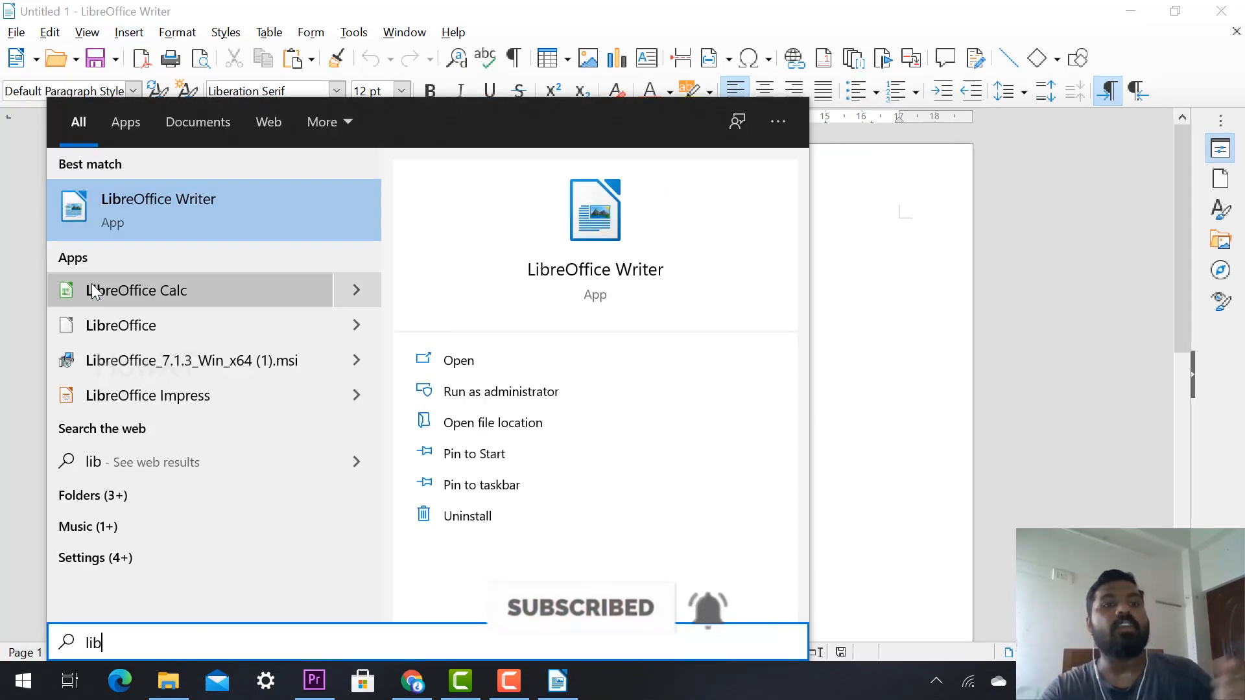
pyautogui.click(136, 289)
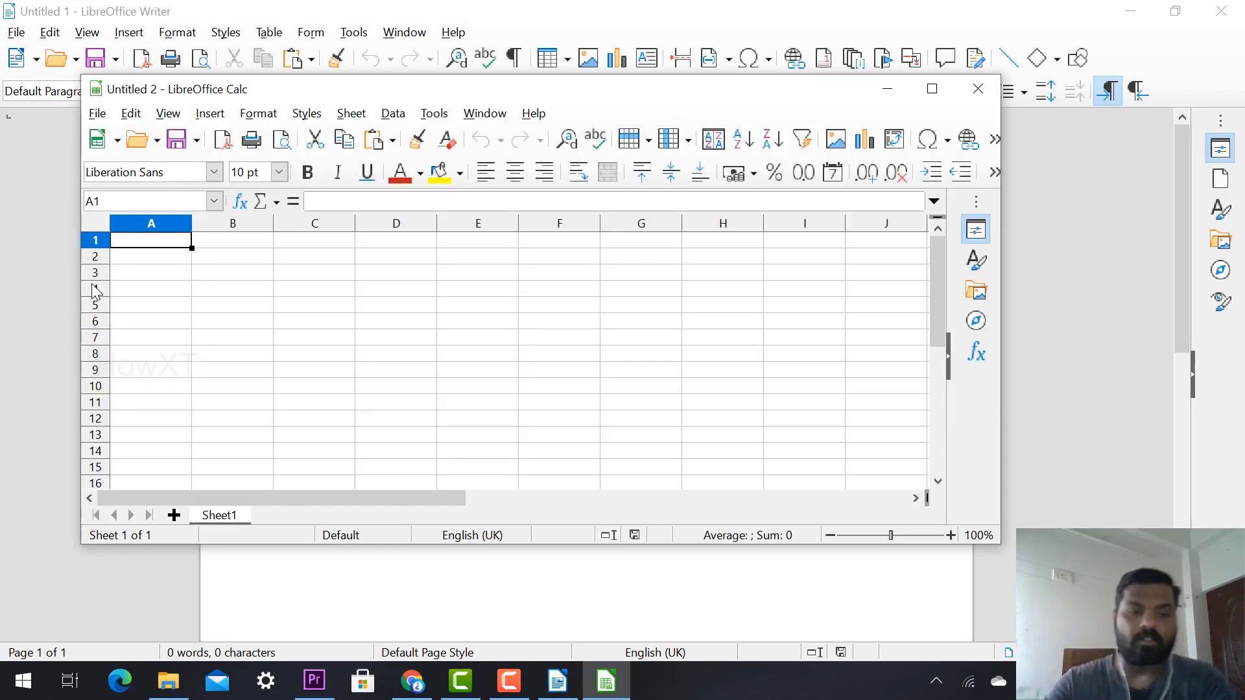
pyautogui.write('libreof')
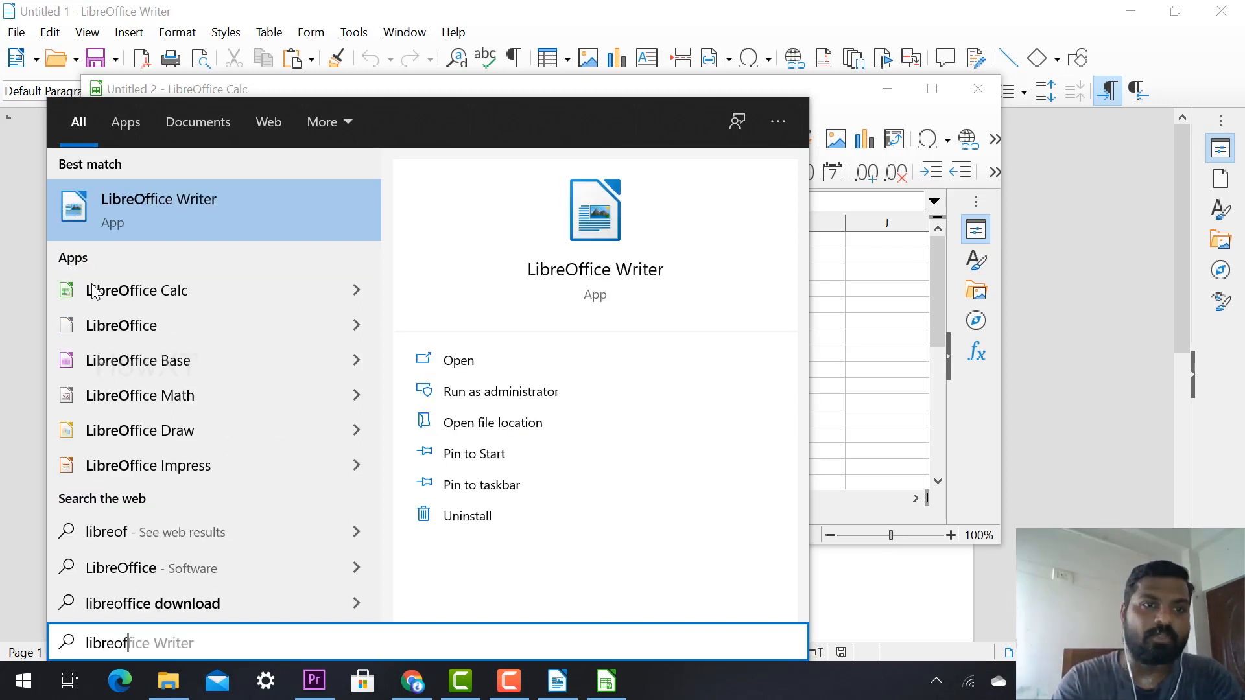
pyautogui.moveTo(158, 466)
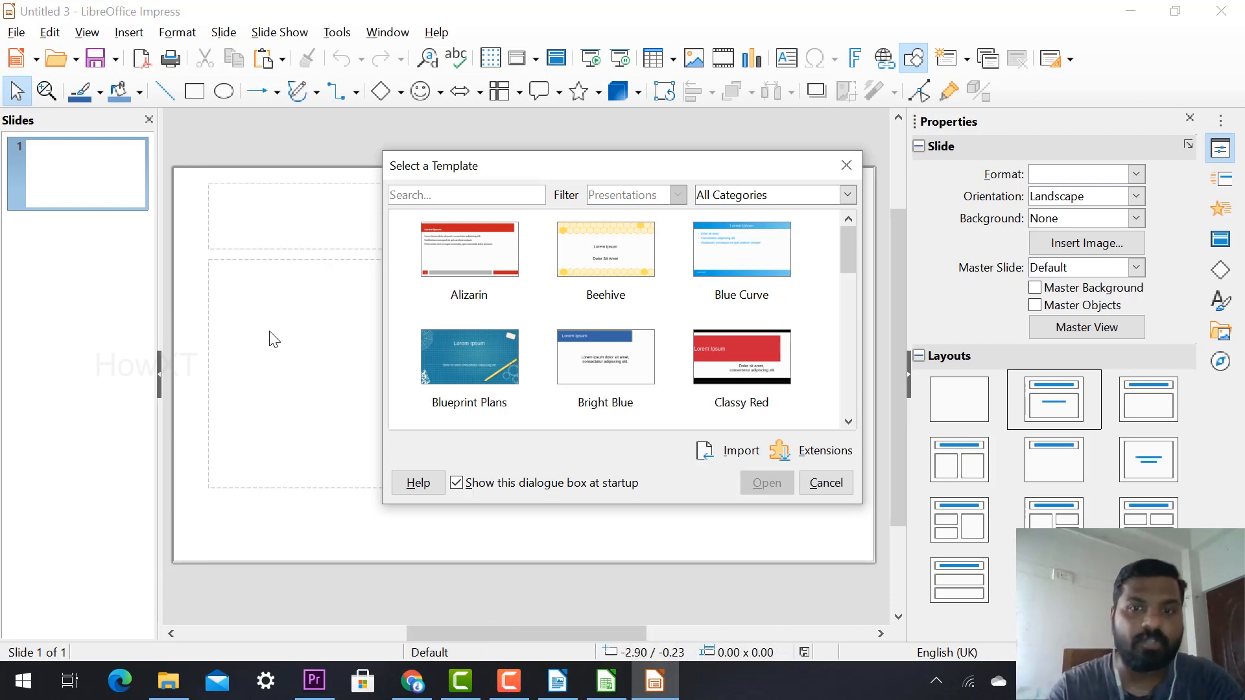
# Cancel the Select a Template dialog, leaving a blank title-and-content slide in Impress.
pyautogui.click(824, 483)
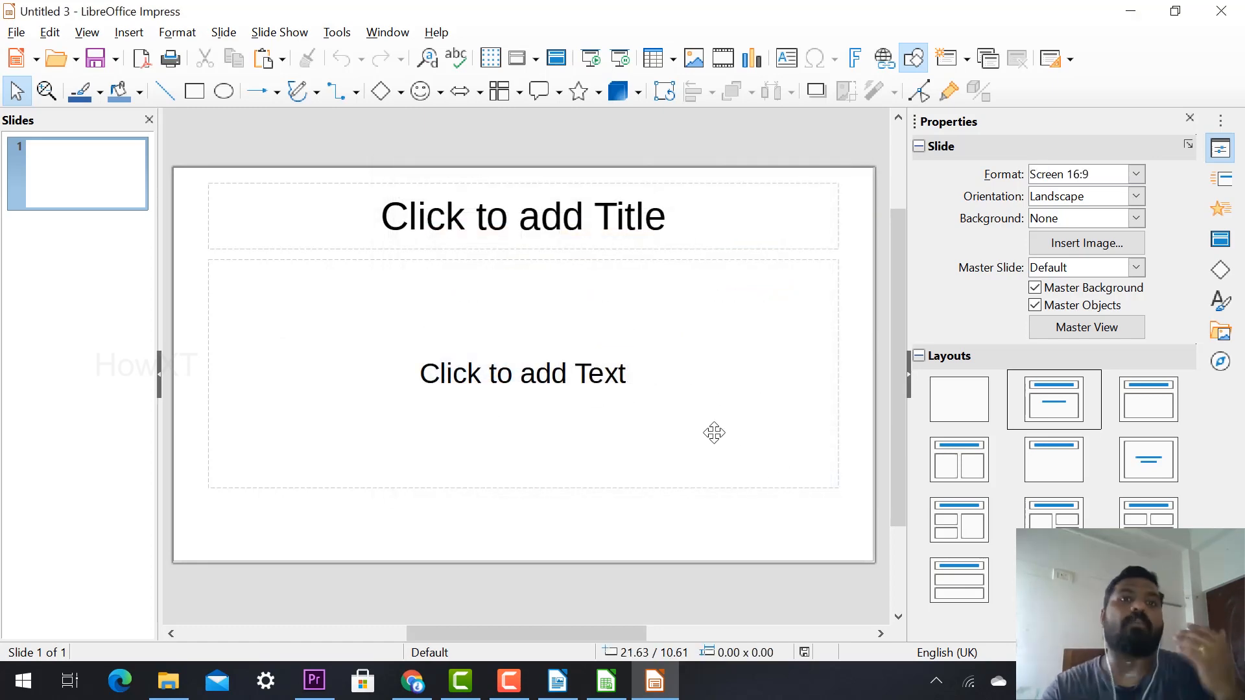